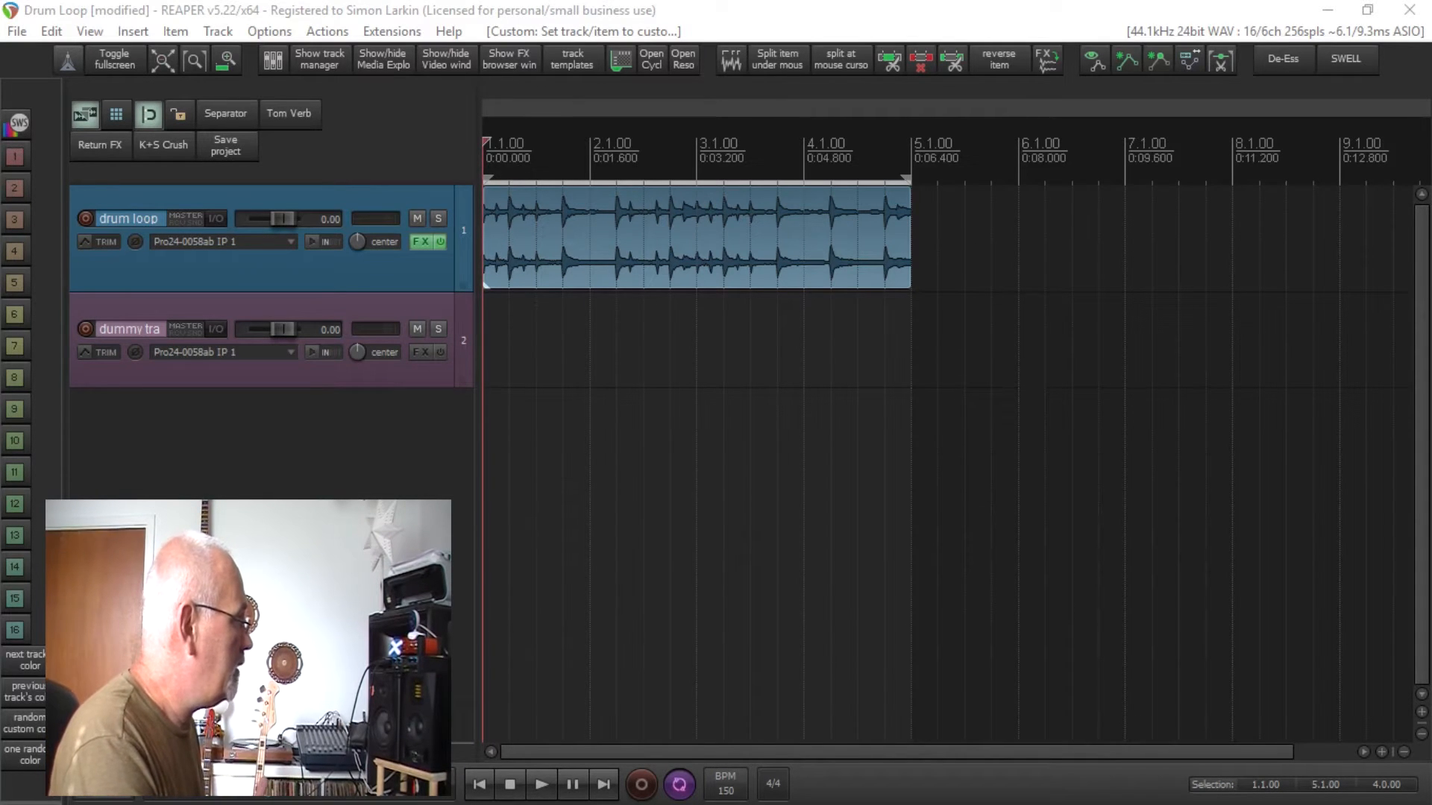
Step: Turn on the item name bar with icon buttons above the drum loop item
click(540, 784)
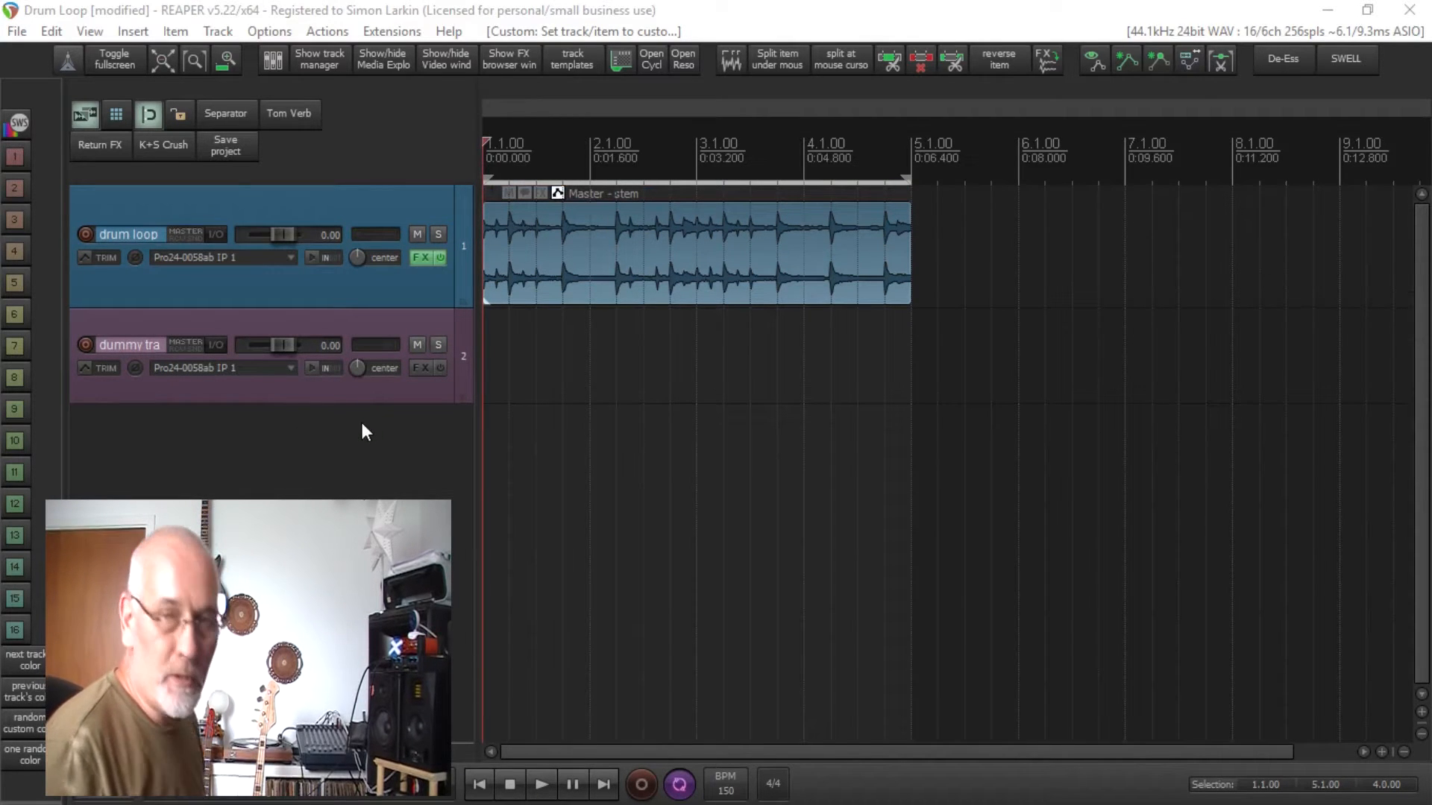
mouse_move(871, 227)
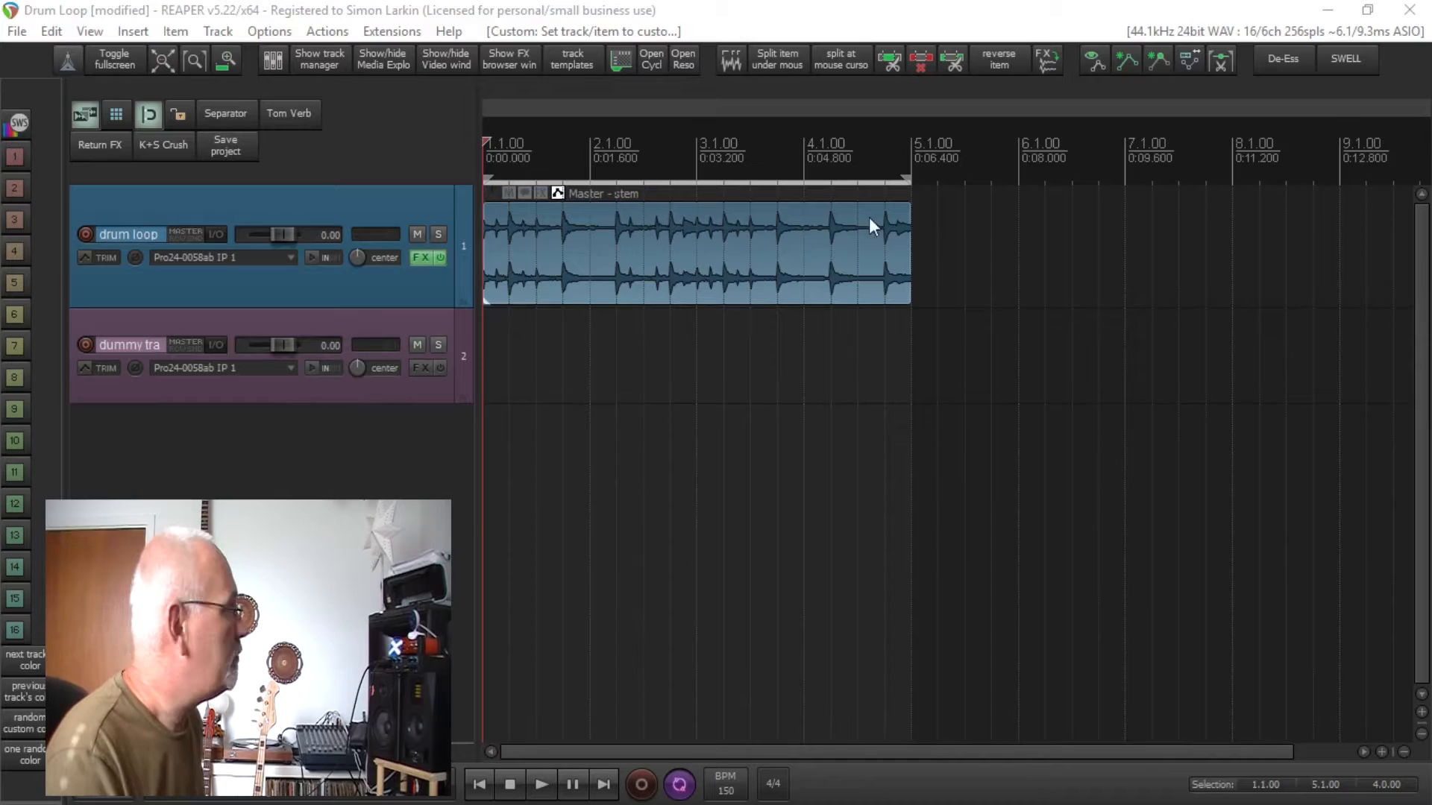
mouse_move(881, 231)
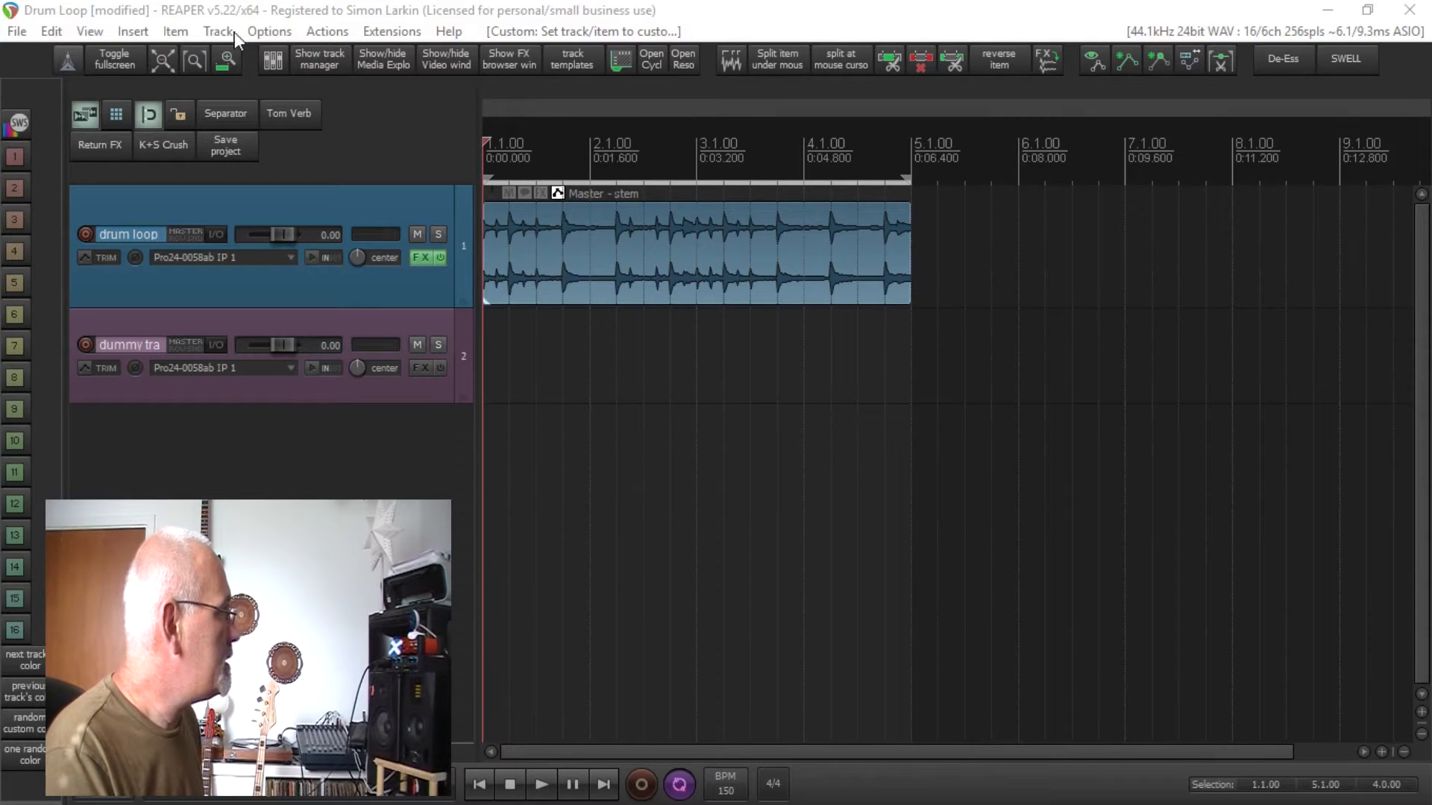
click(327, 31)
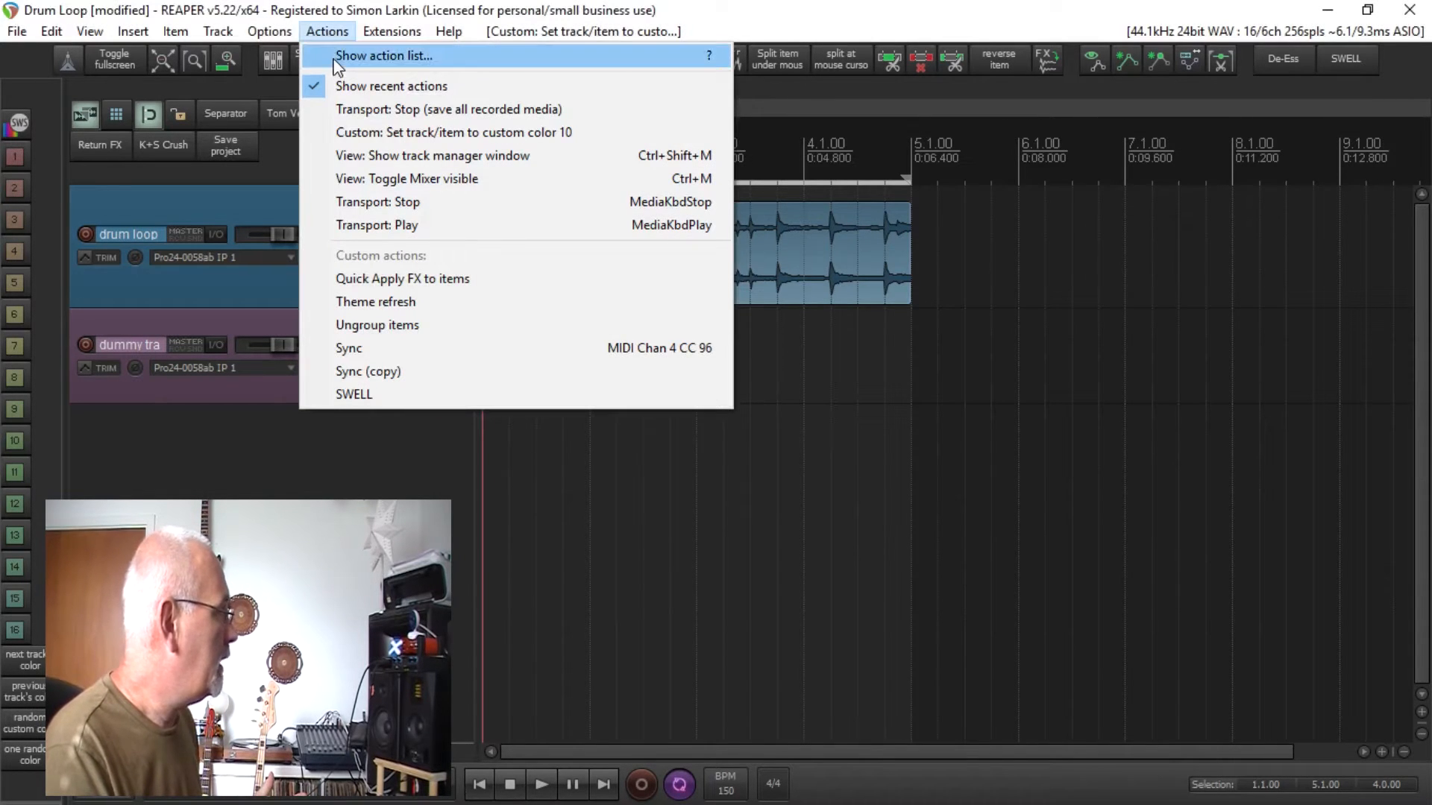
click(383, 55)
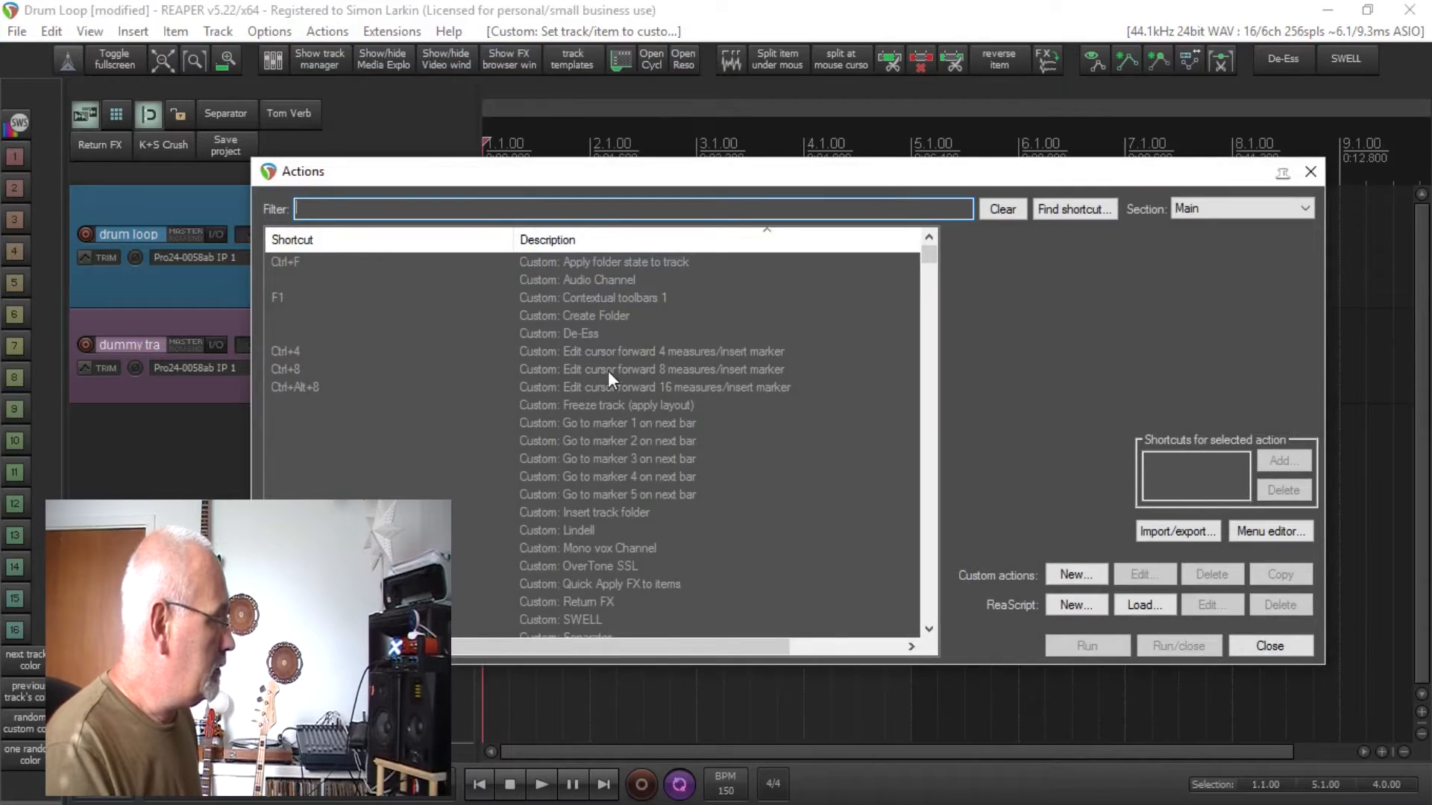
scroll(down, 3)
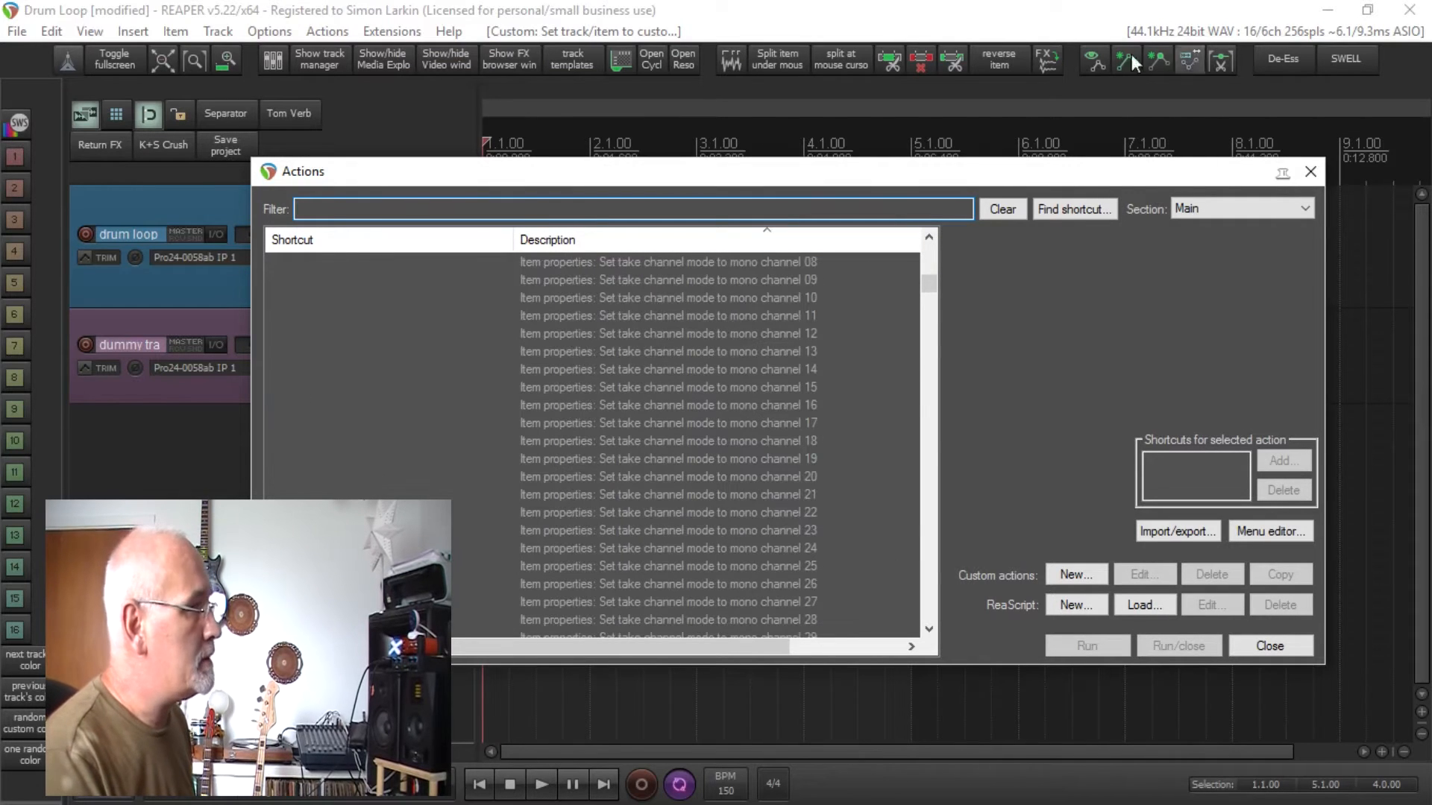
mouse_move(363, 76)
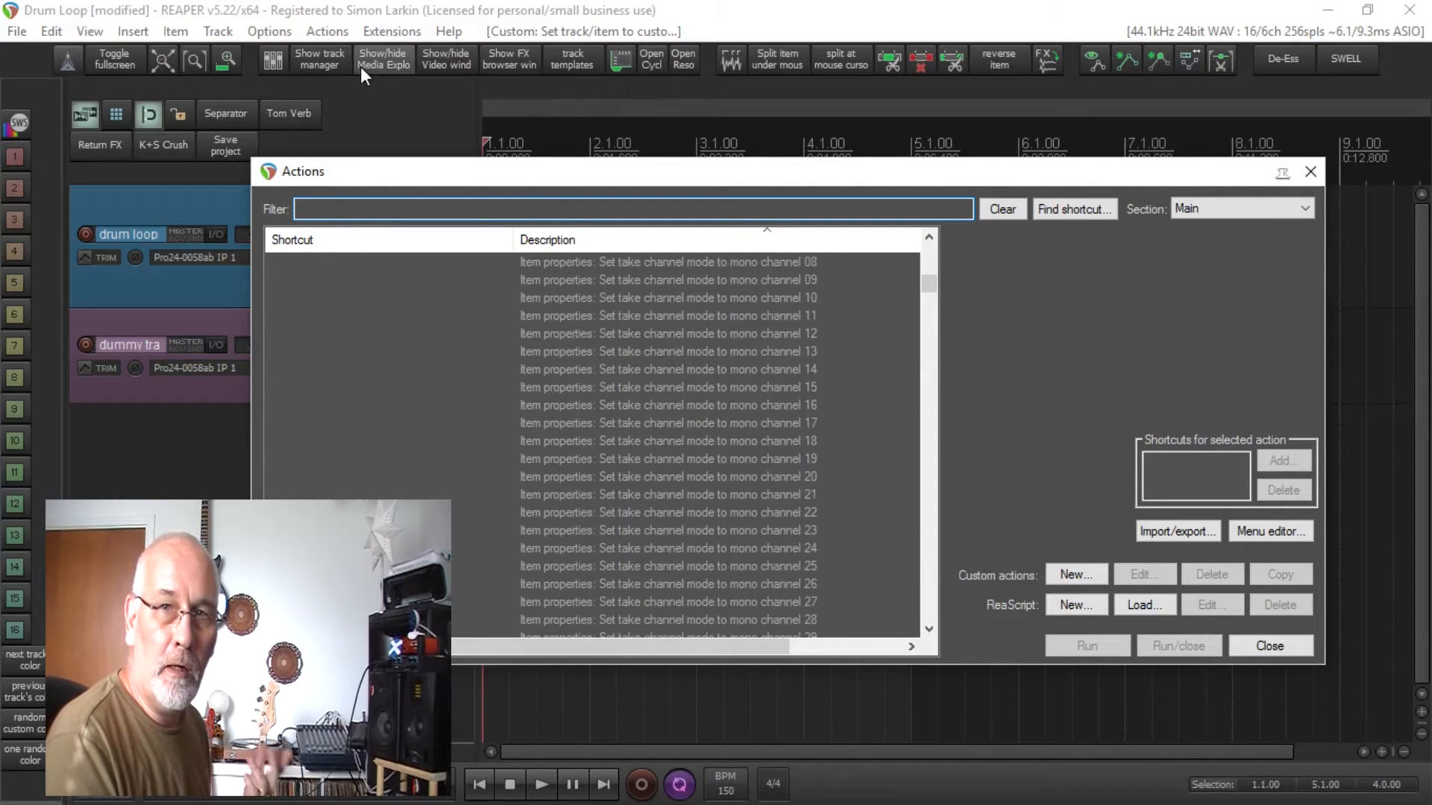
mouse_move(694, 361)
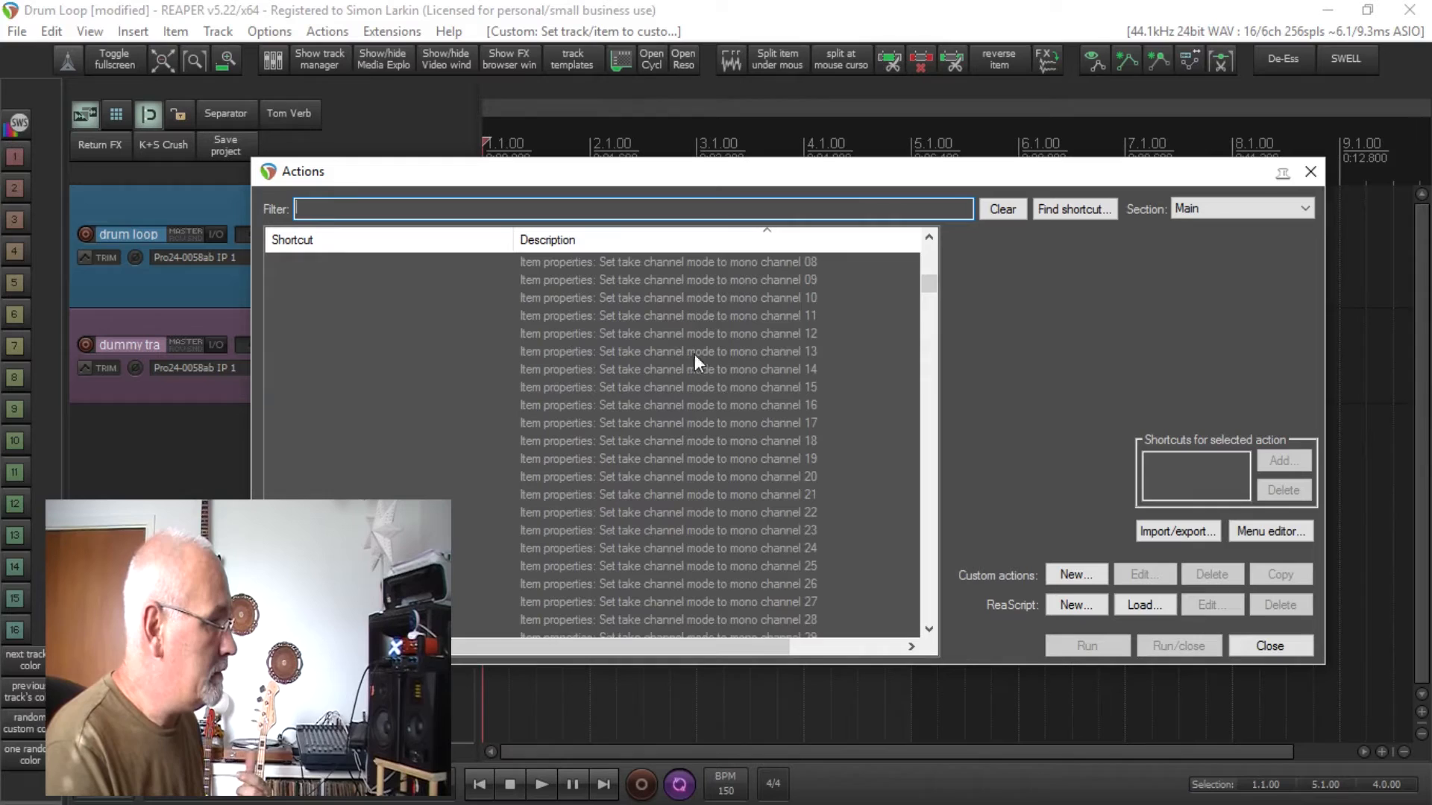
scroll(down, 3)
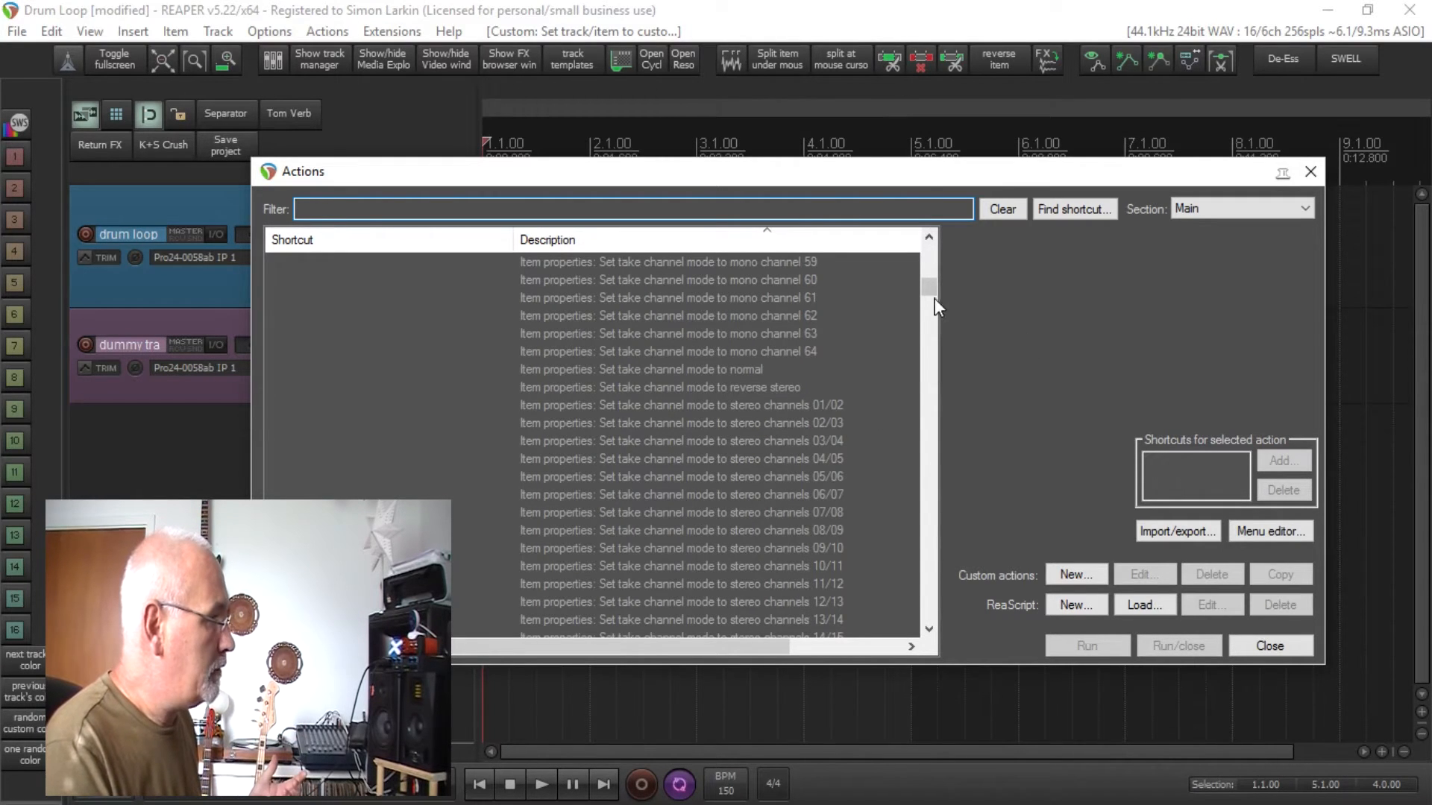
scroll(down, 3)
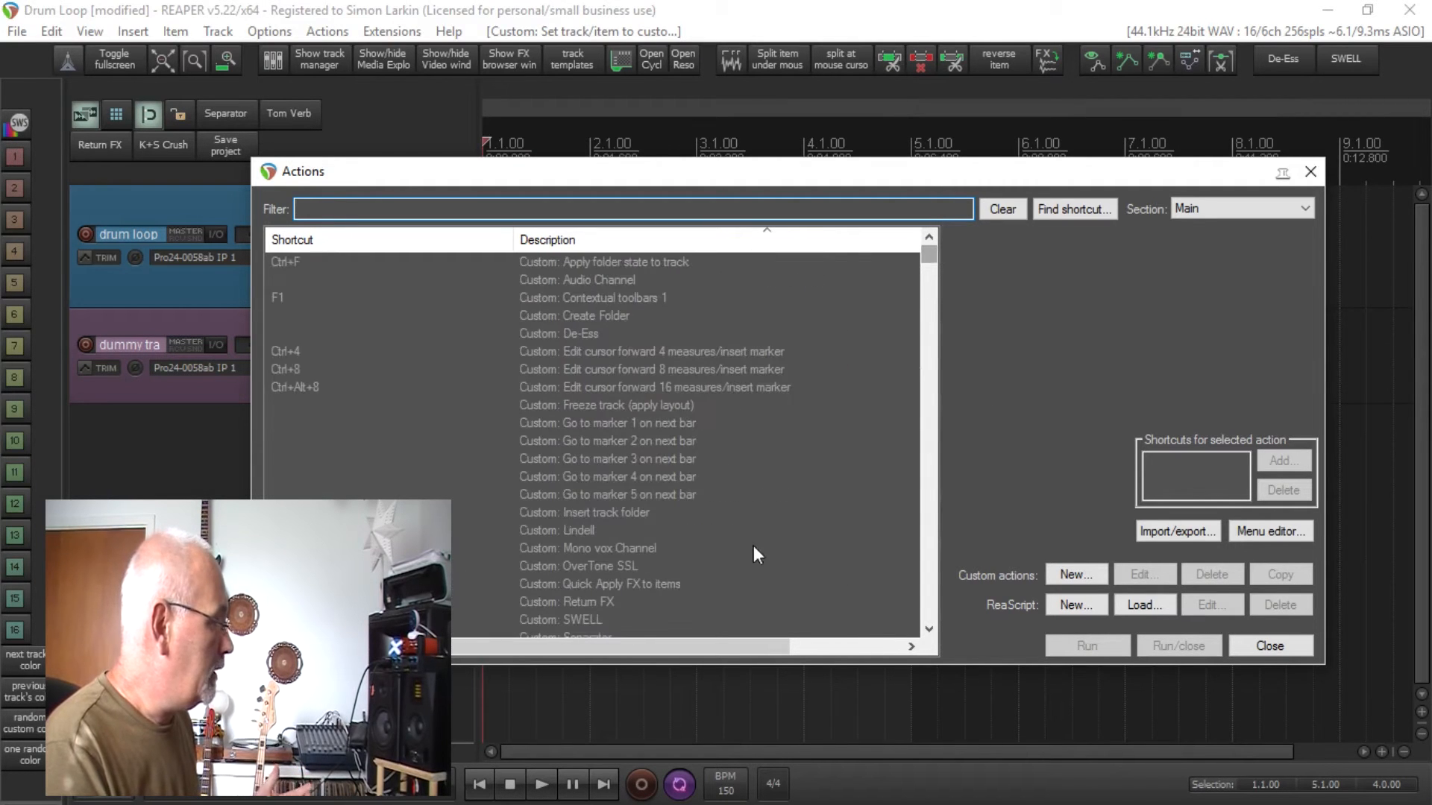
click(584, 566)
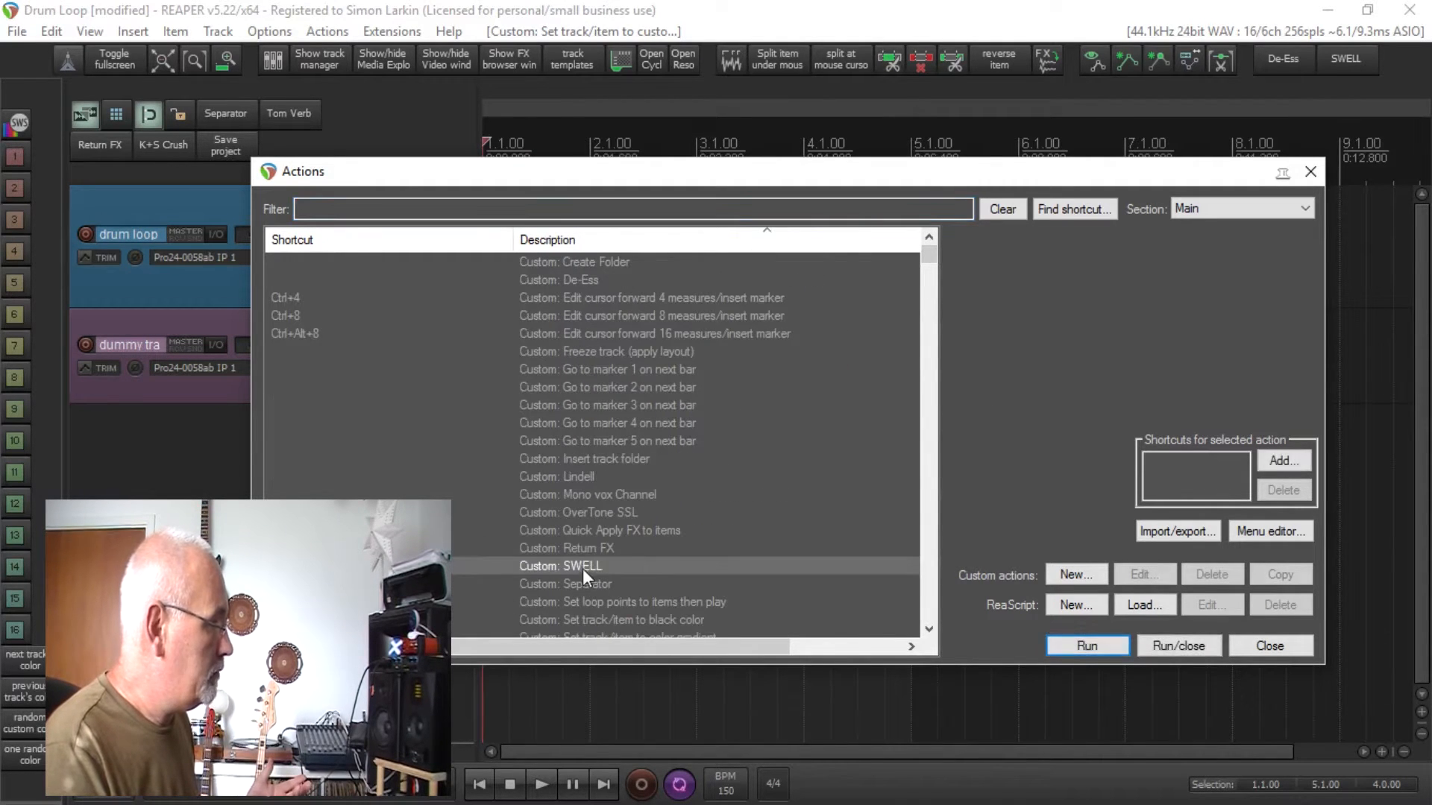
click(575, 567)
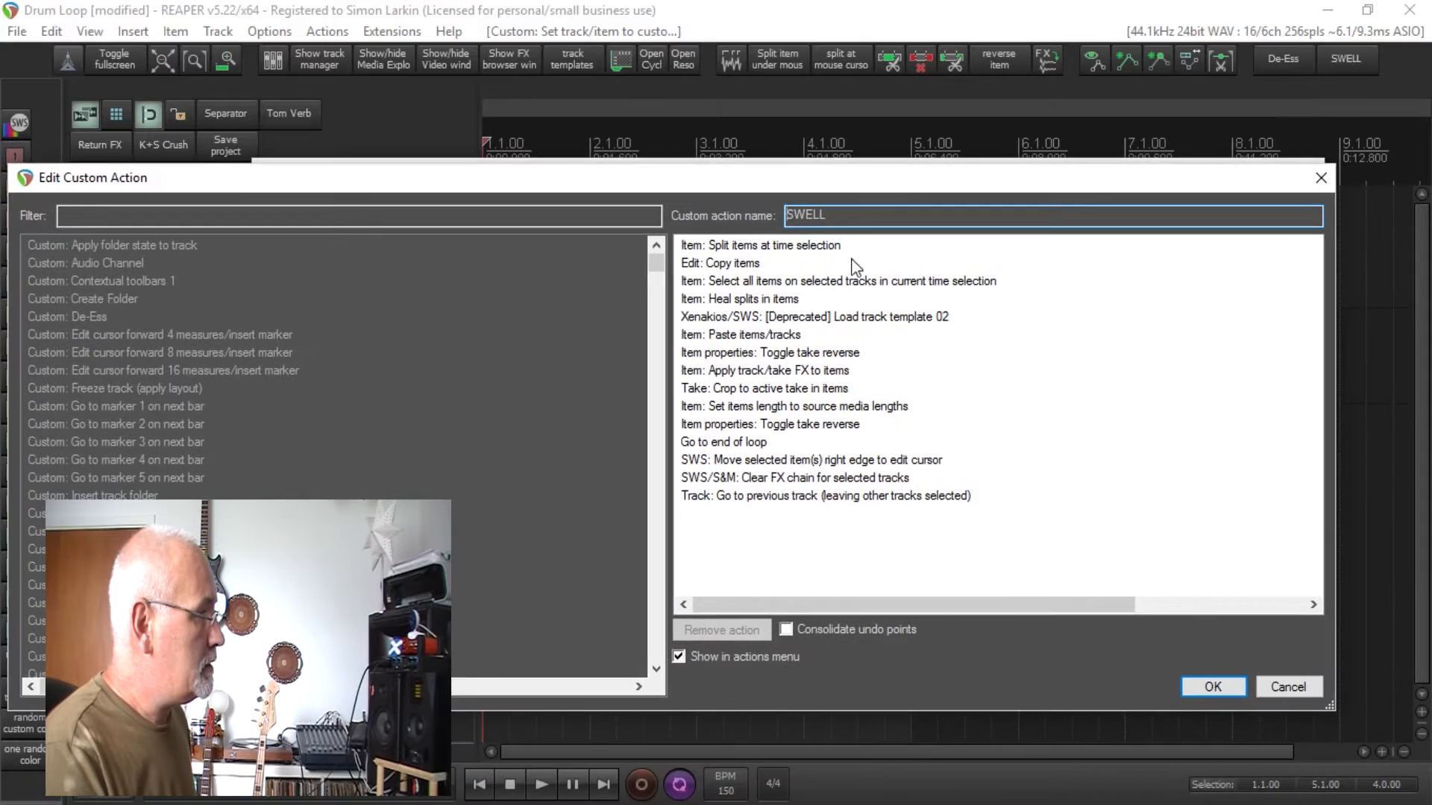
mouse_move(826, 508)
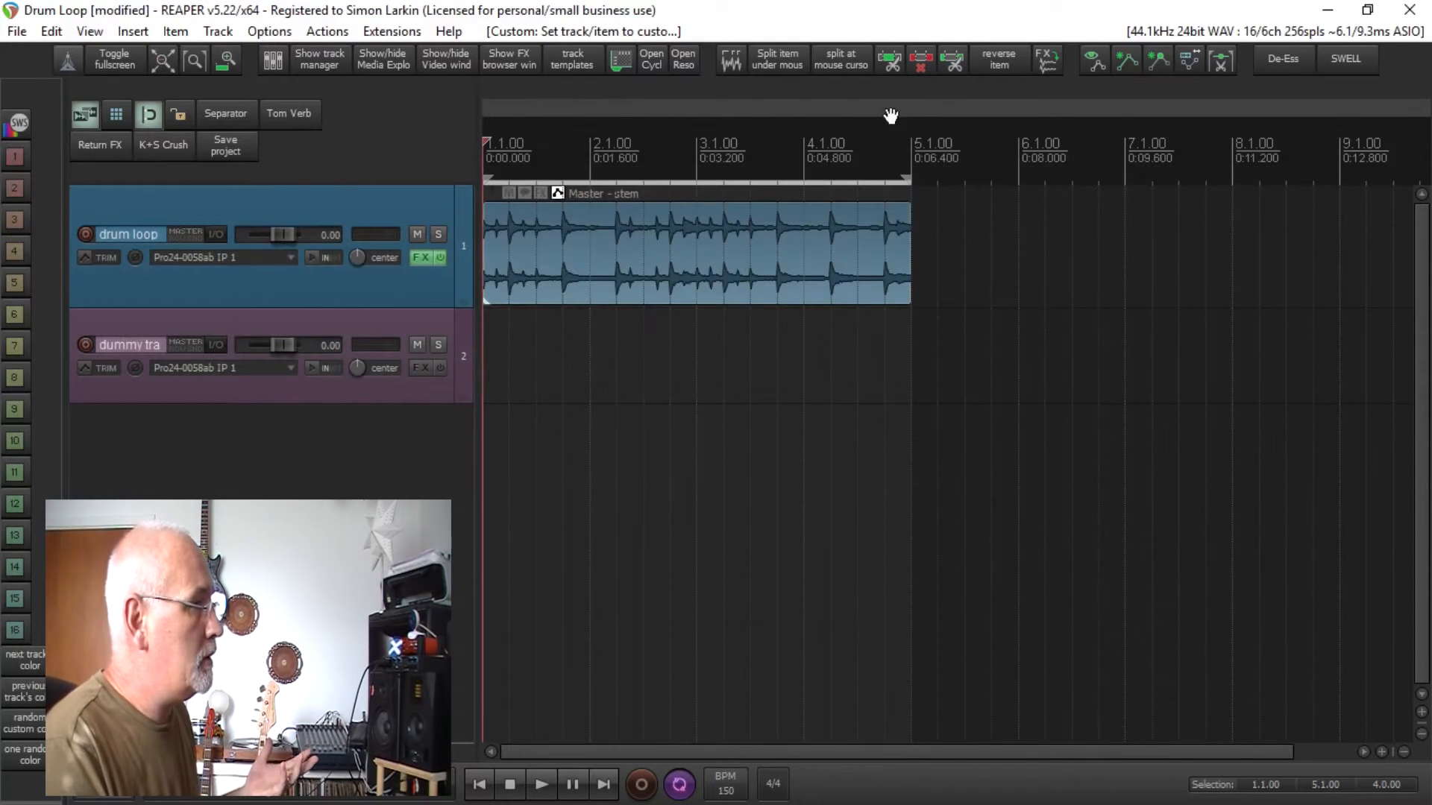
mouse_move(893, 108)
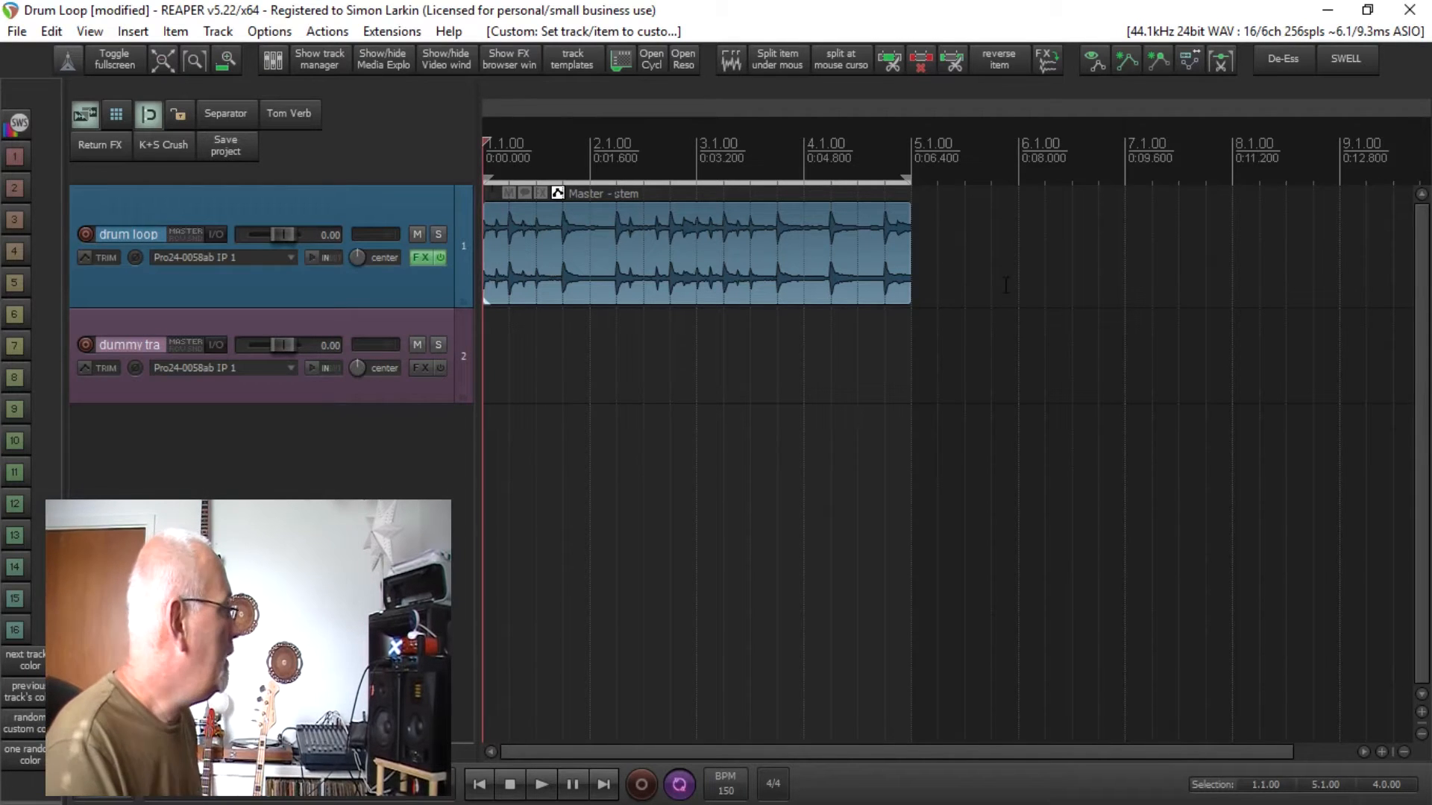
mouse_move(1176, 320)
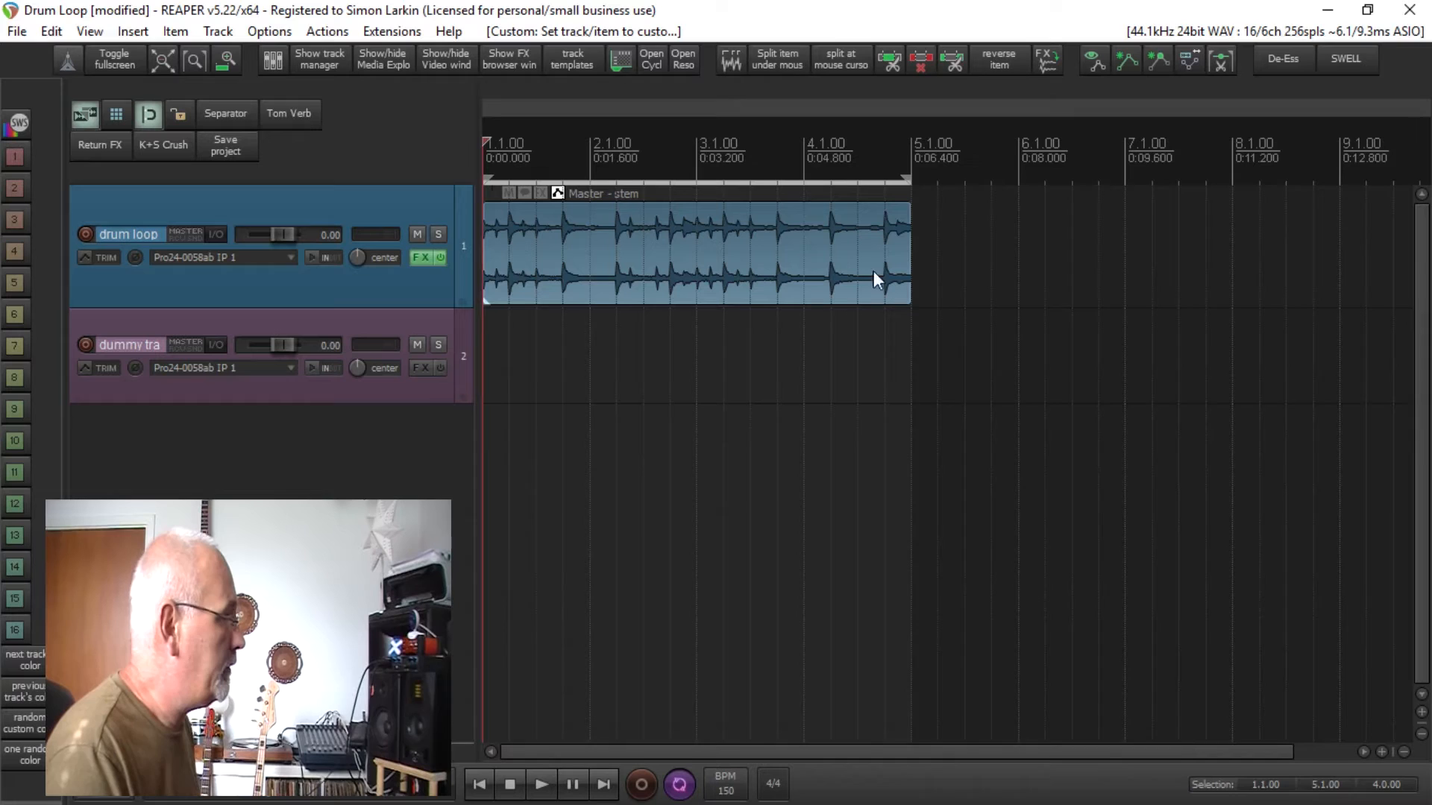
mouse_move(778, 246)
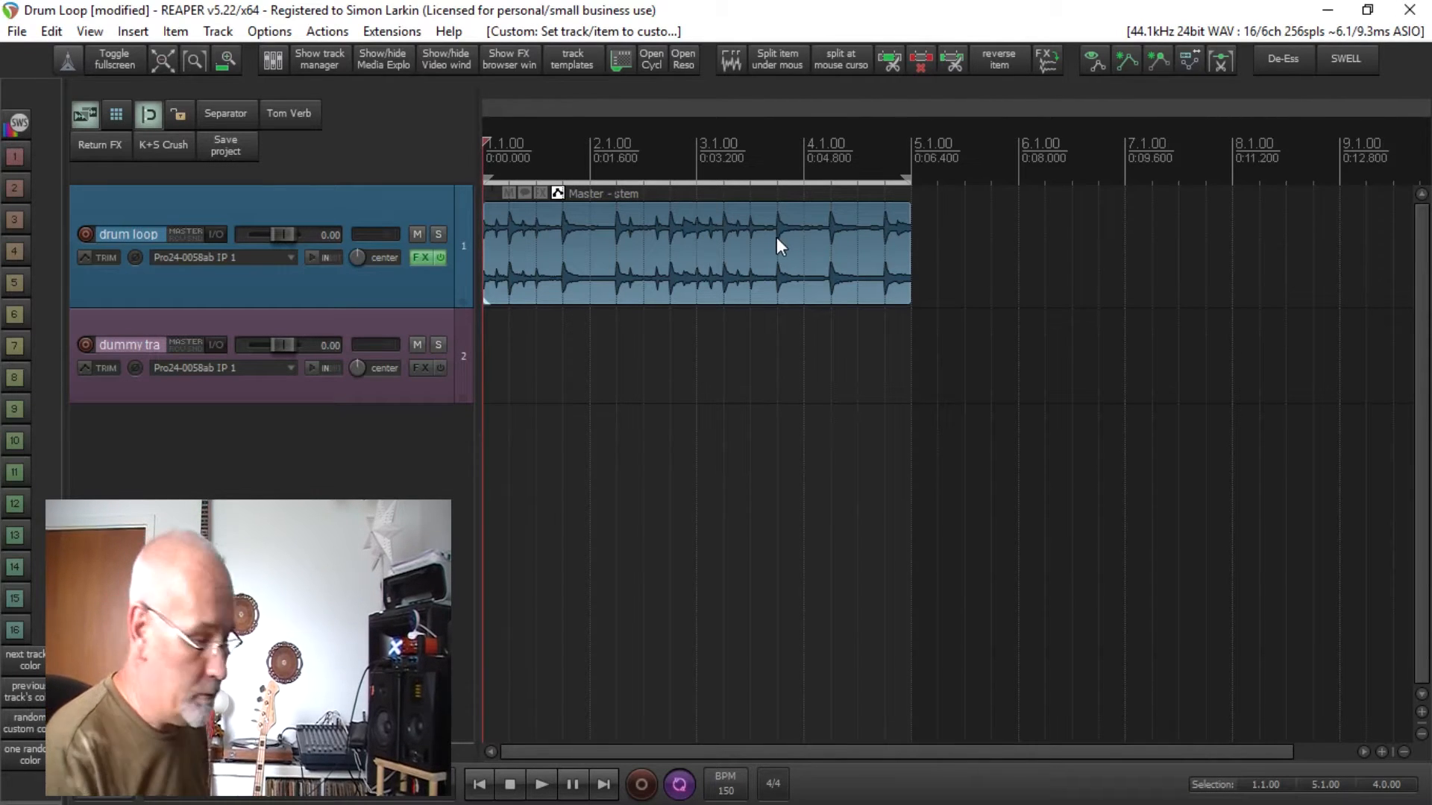
mouse_move(716, 248)
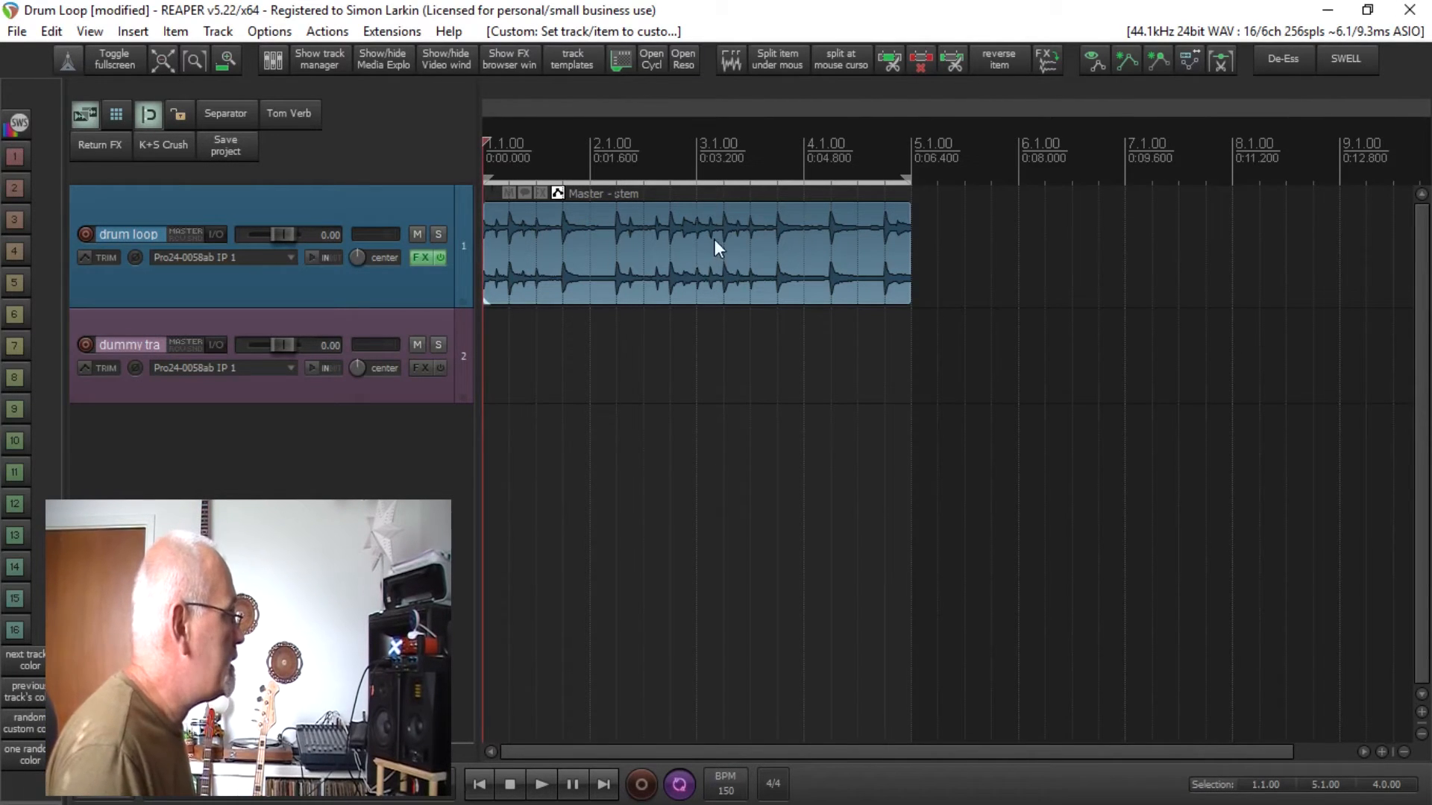
mouse_move(493, 206)
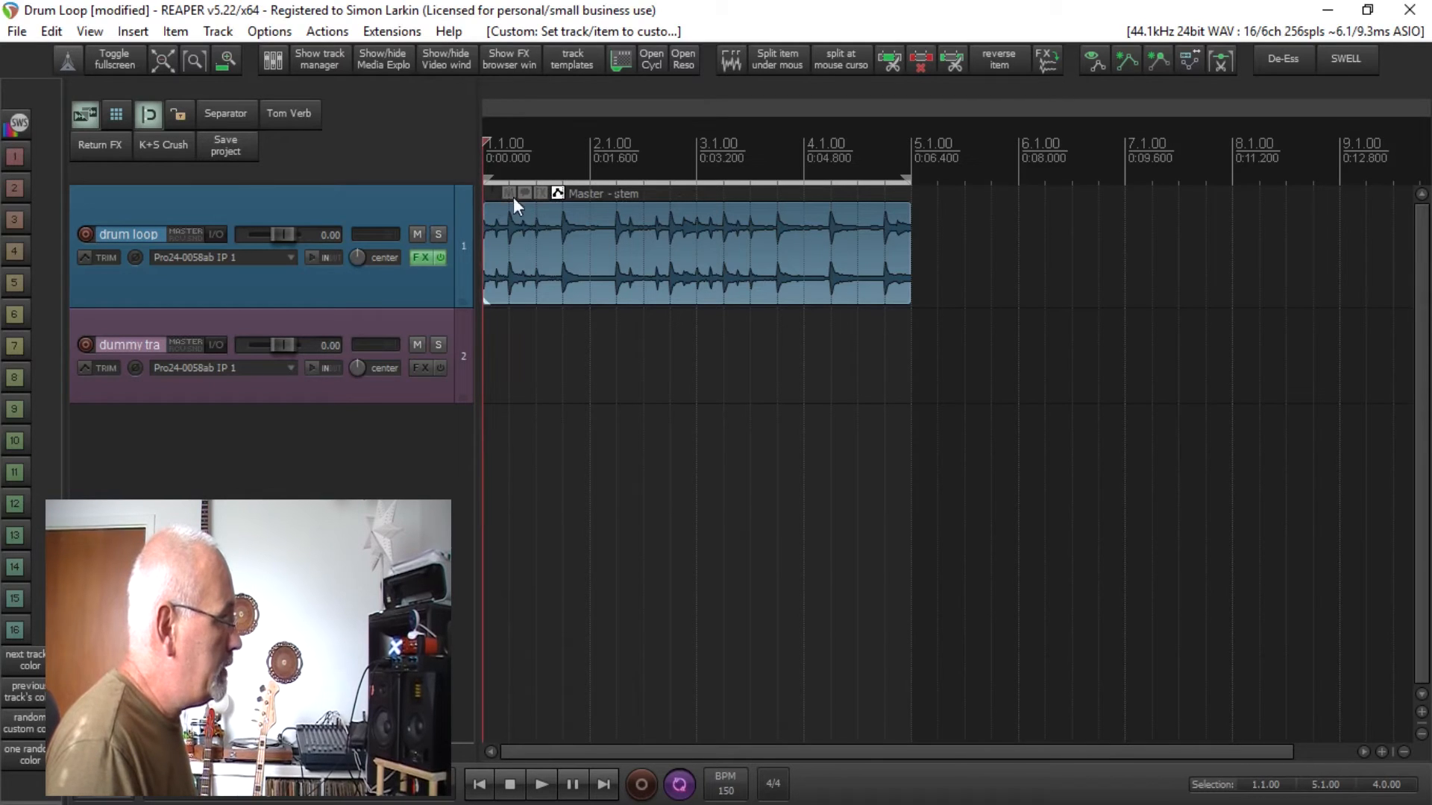
click(510, 192)
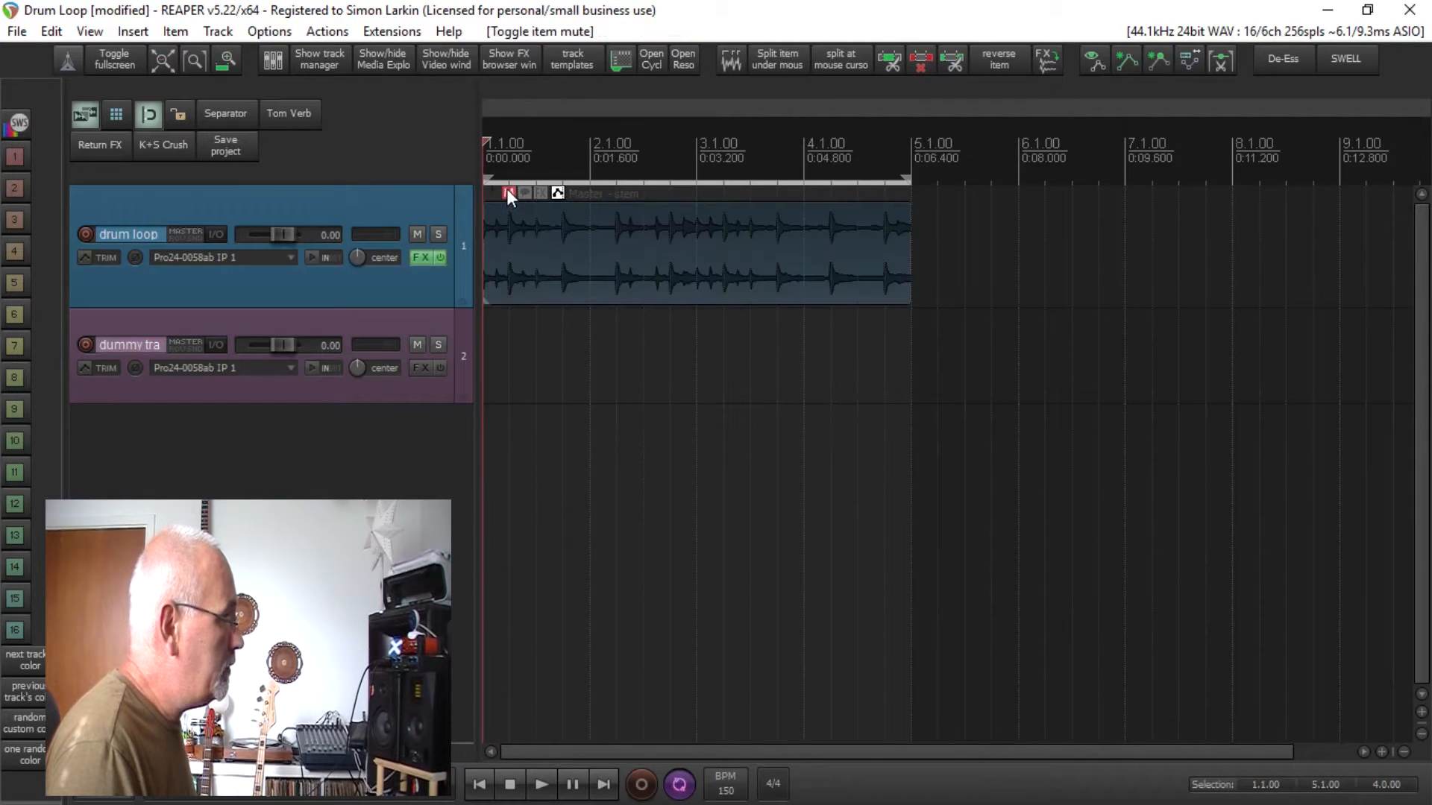
click(510, 192)
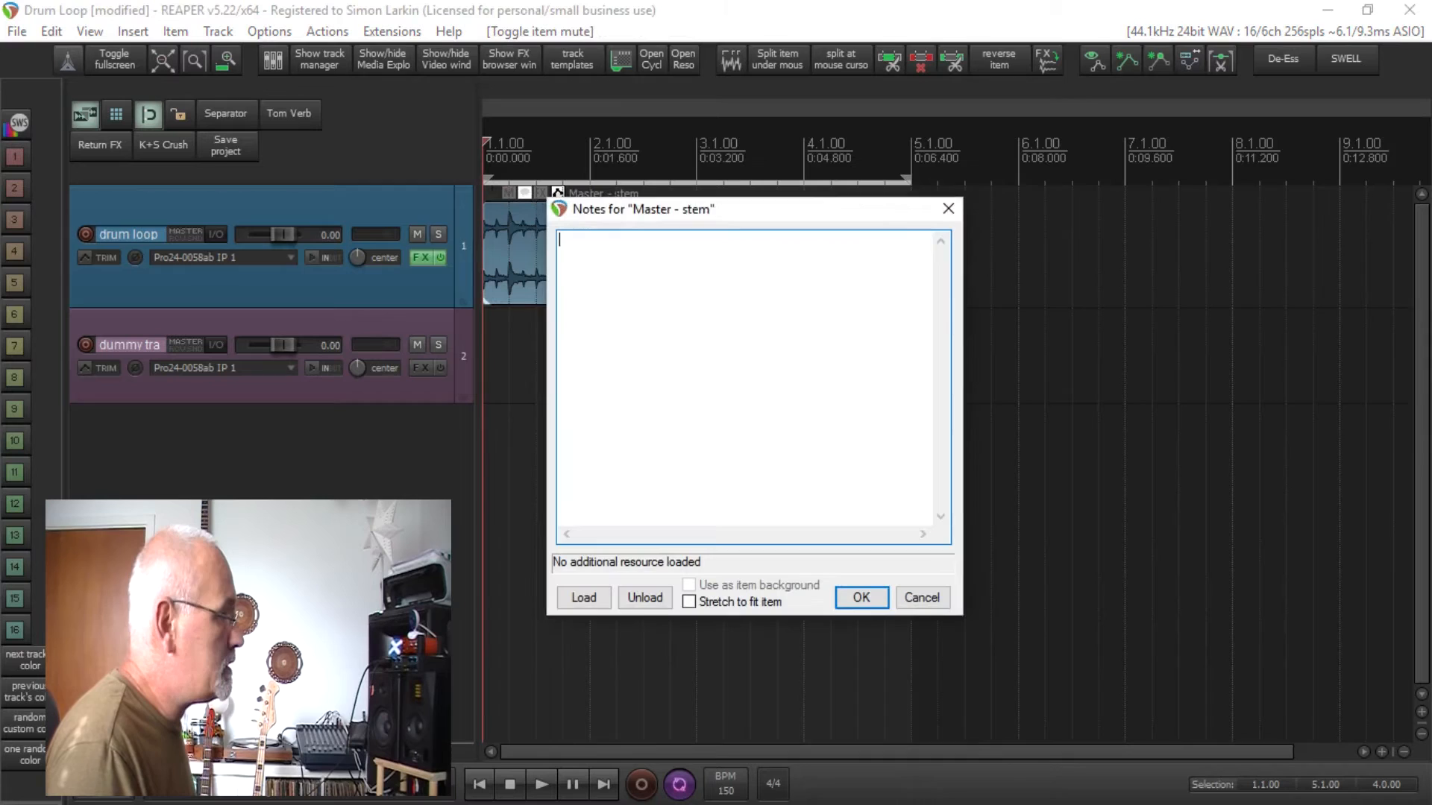
click(859, 598)
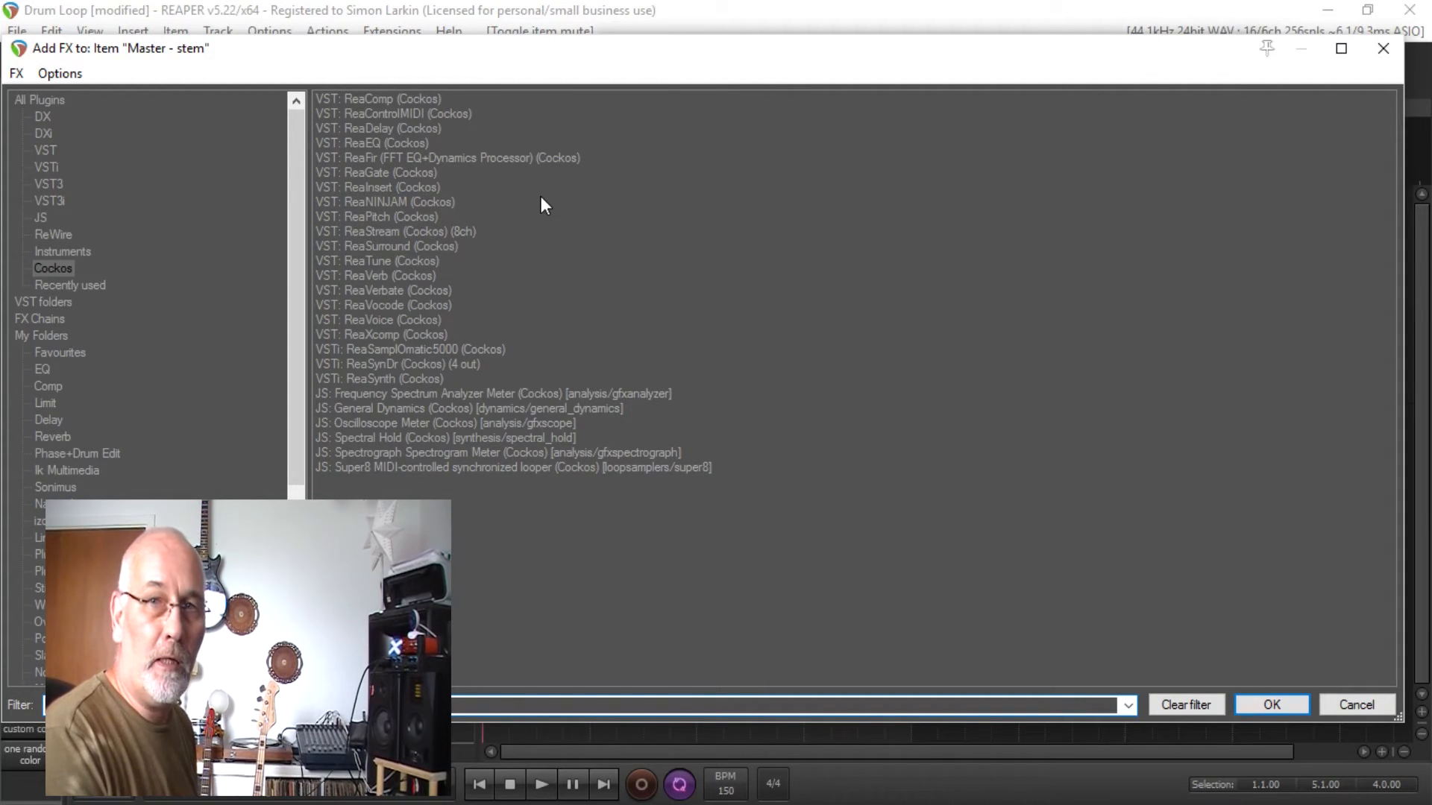
mouse_move(947, 341)
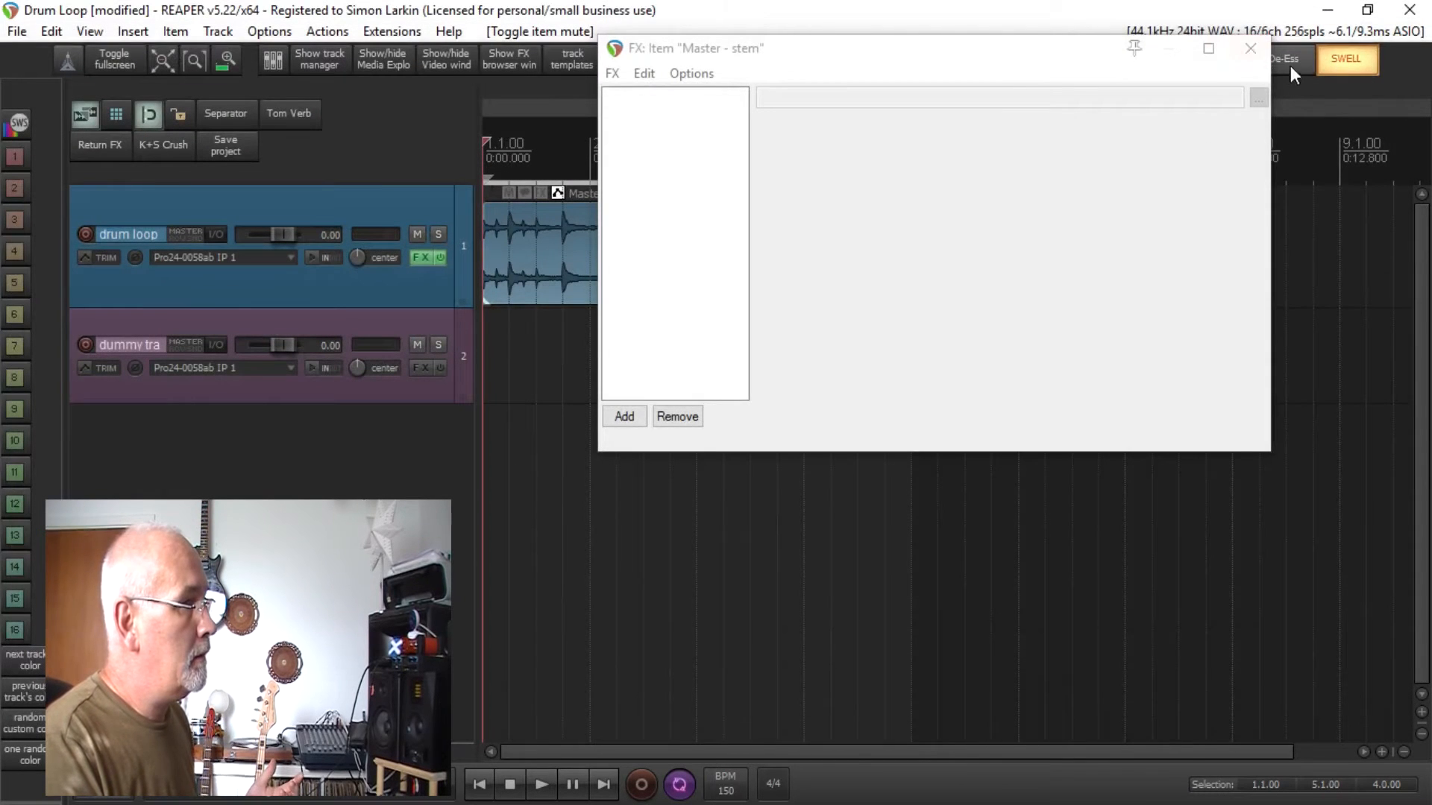
Step: Put VST: ReaComp (Cockos) on the first Master - stem item and close its FX chain
click(1250, 49)
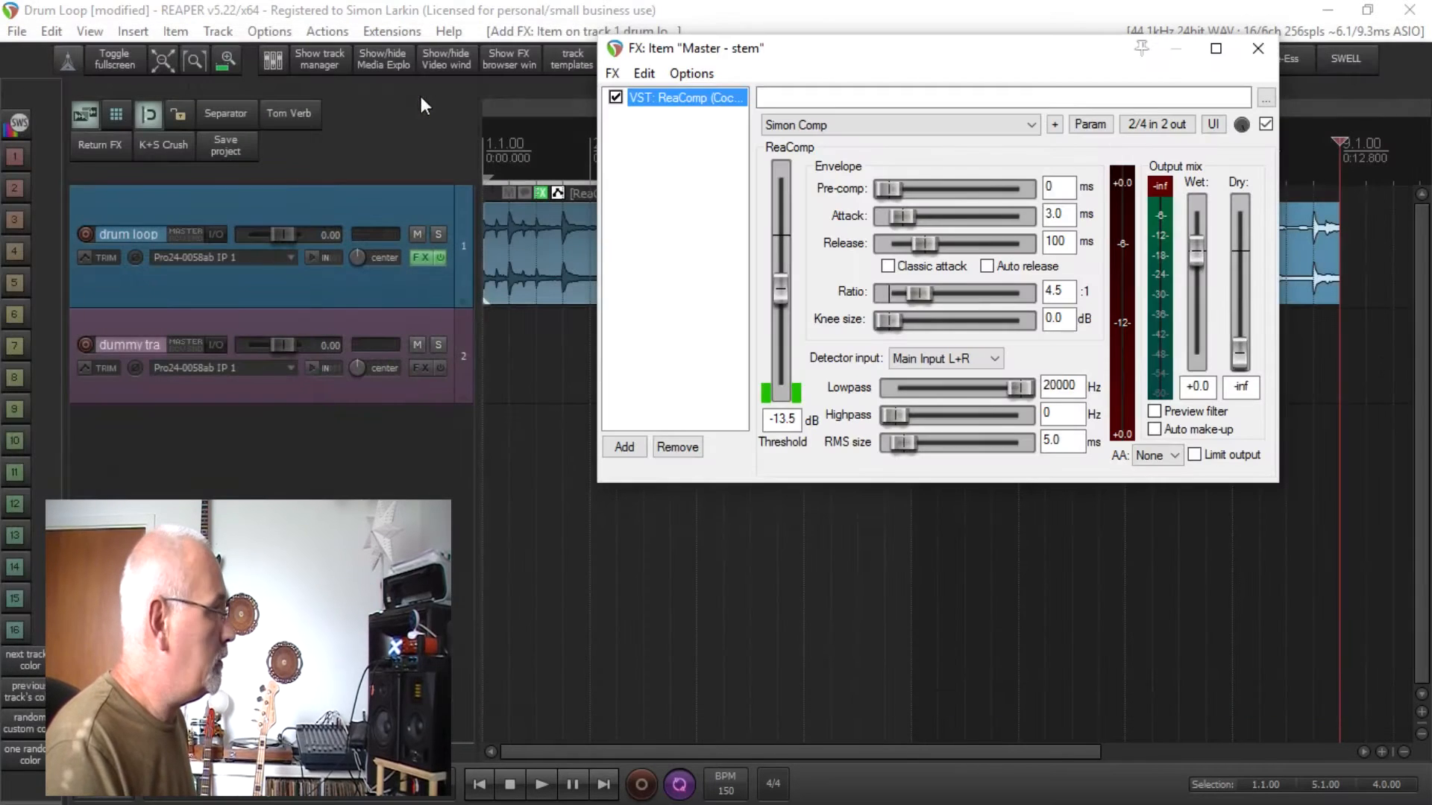
click(1257, 48)
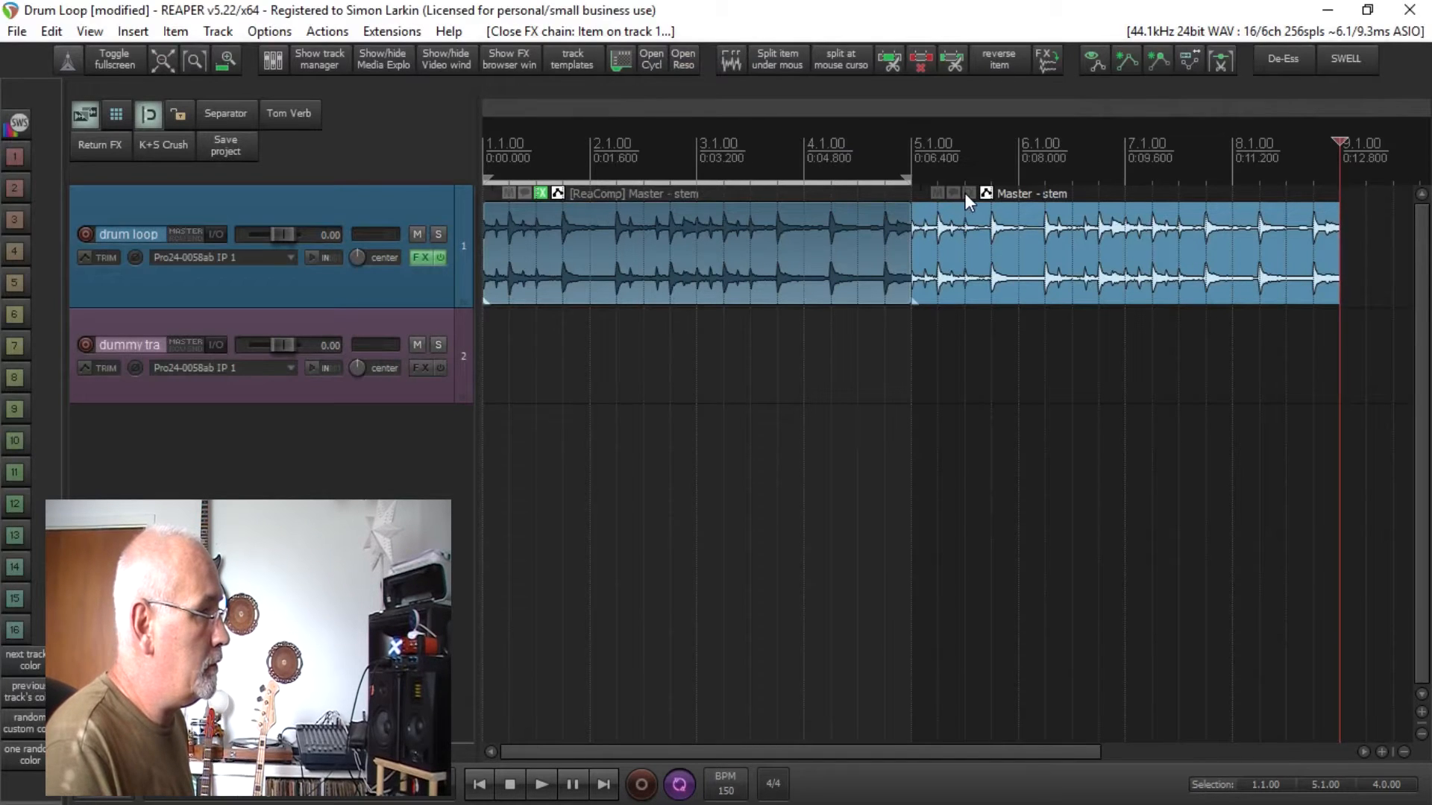
click(985, 192)
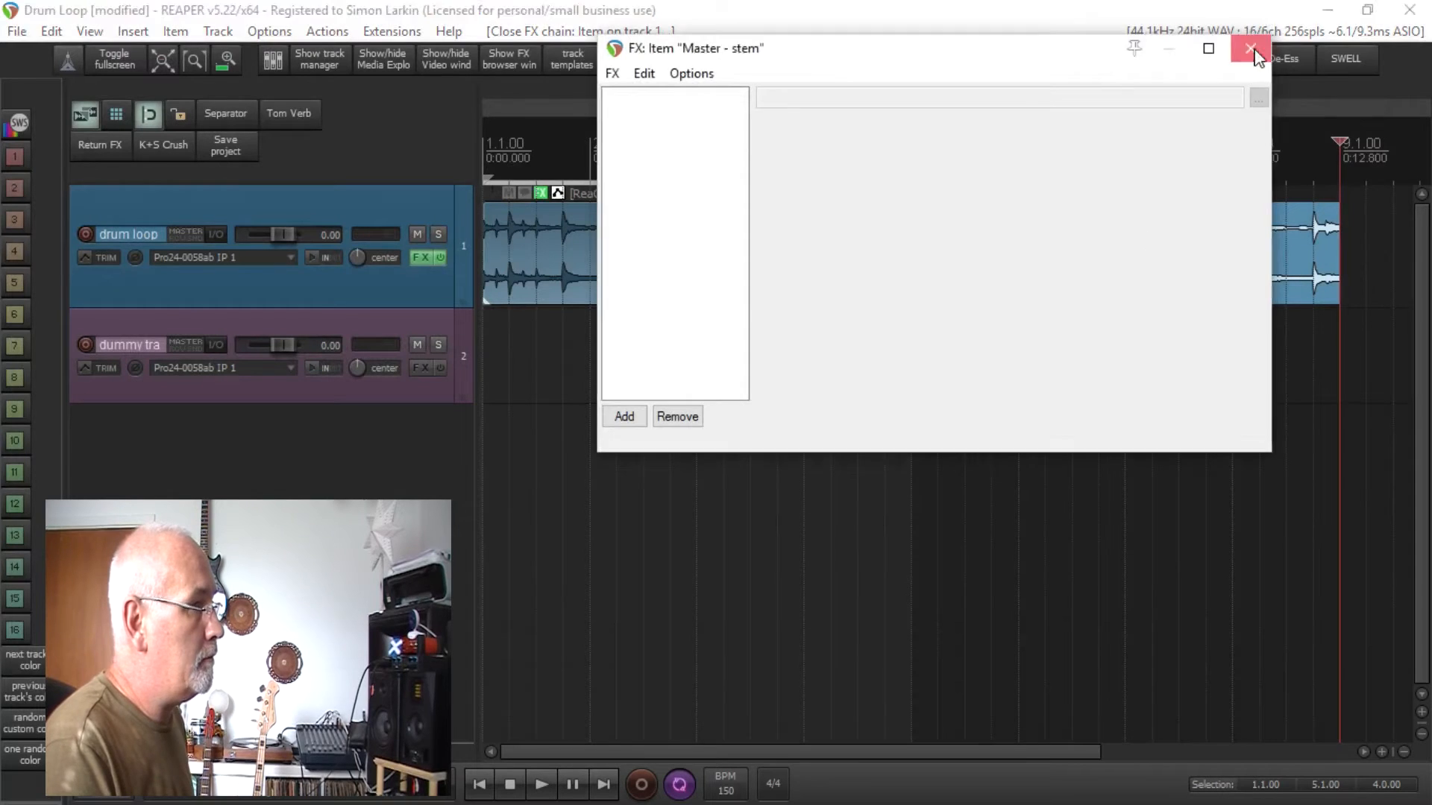
Step: Close the empty item FX chain and open Envelopes for the Master - stem take
click(1250, 48)
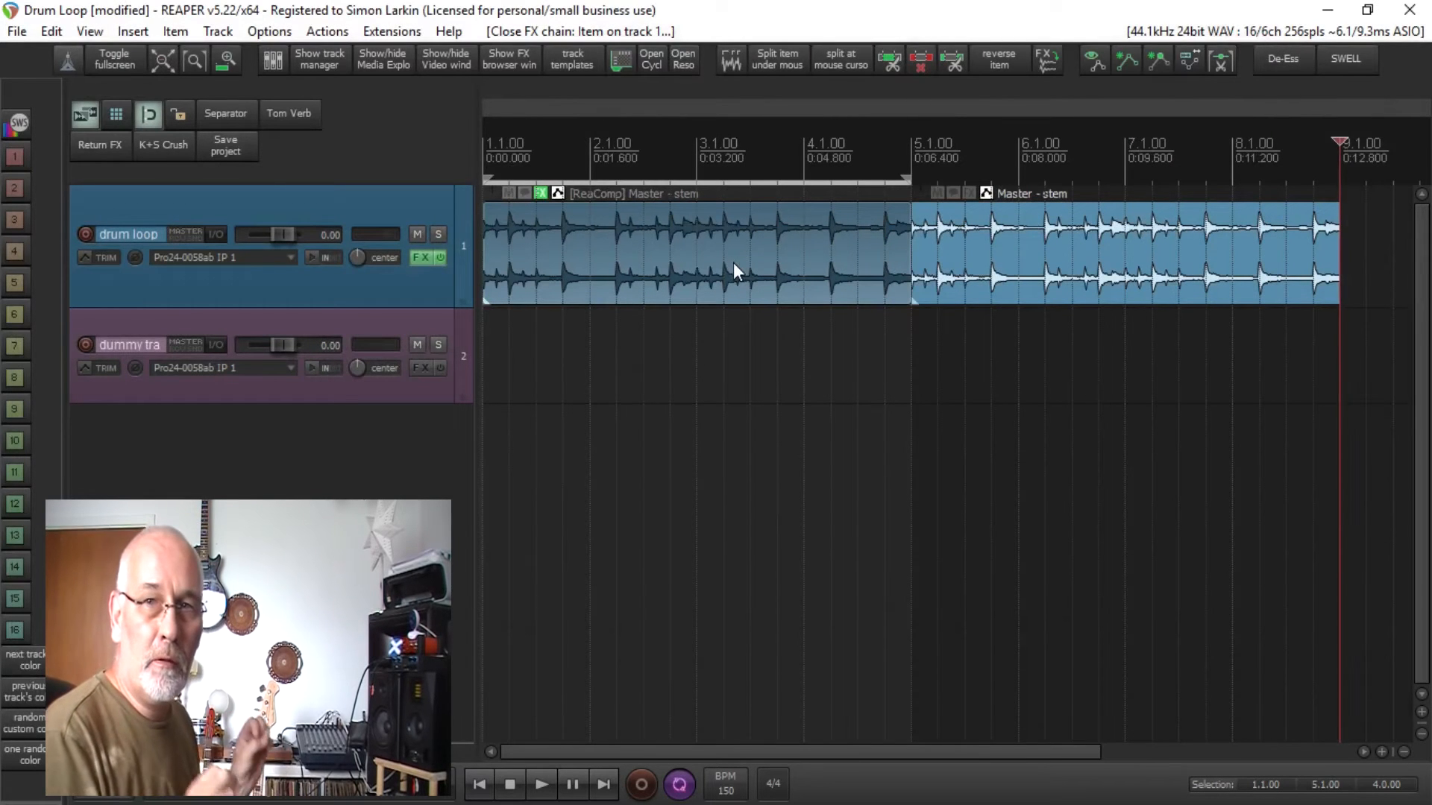
mouse_move(664, 253)
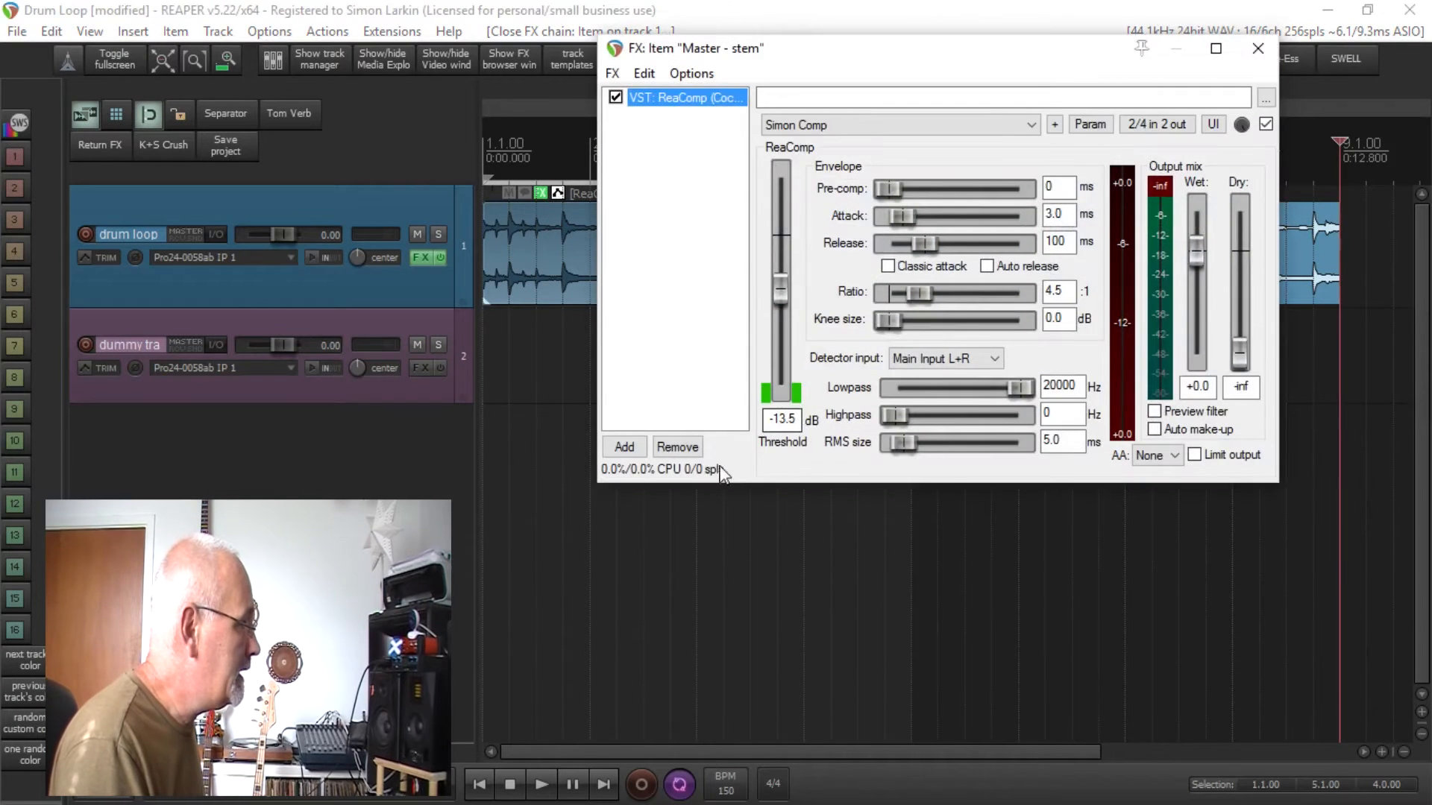
click(1258, 47)
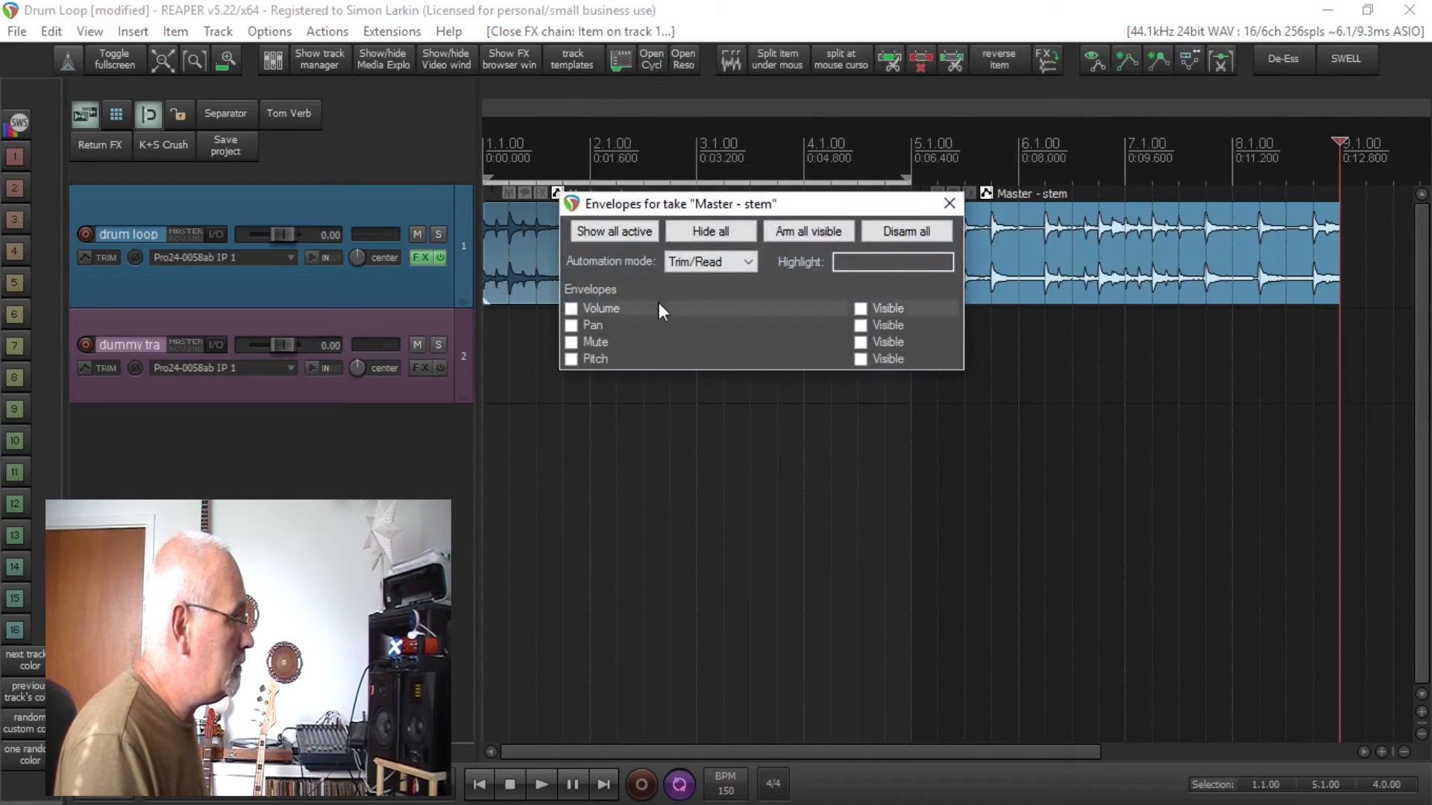
mouse_move(949, 203)
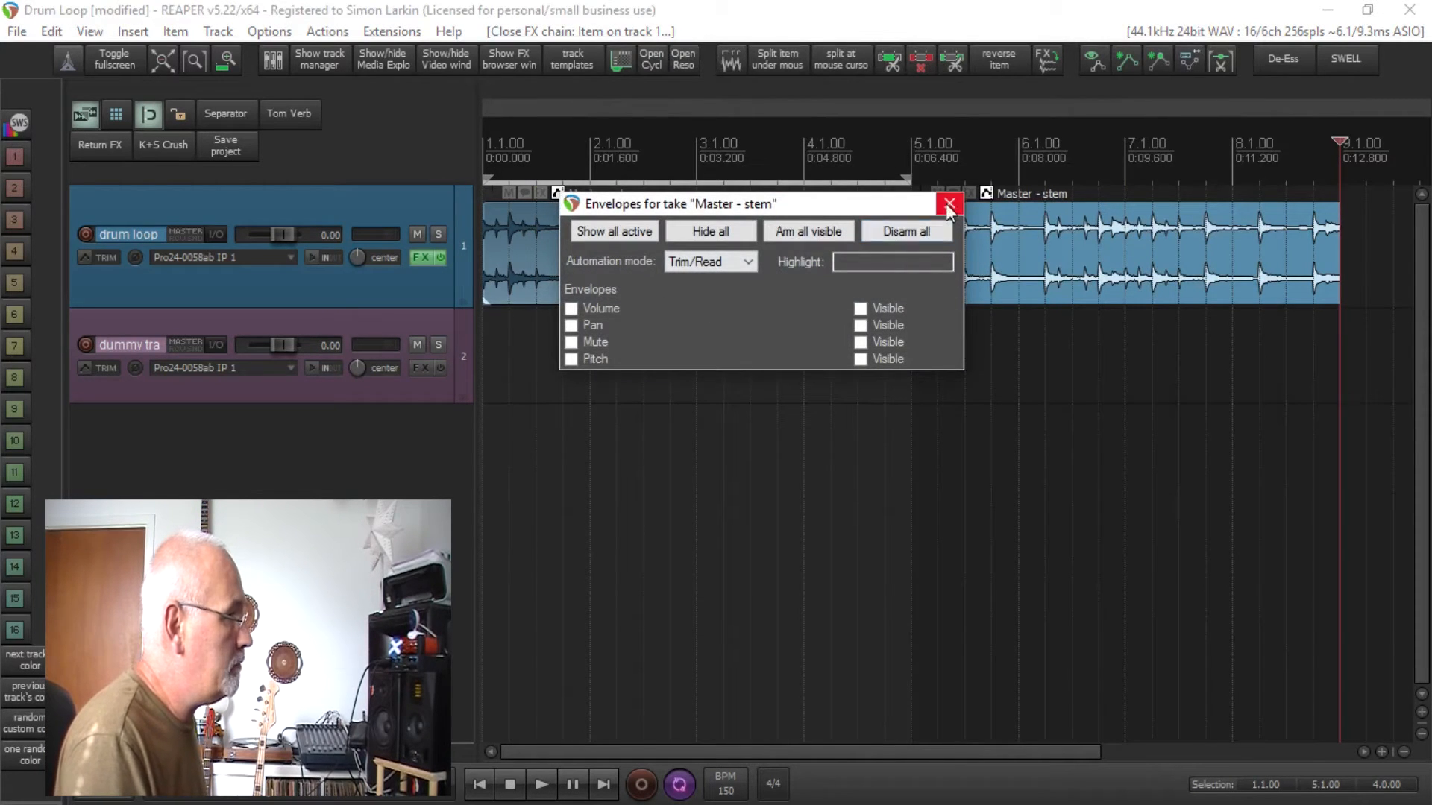
Step: Close the take envelopes, then apply 'top edge of media item' for item volume in Preferences
click(947, 203)
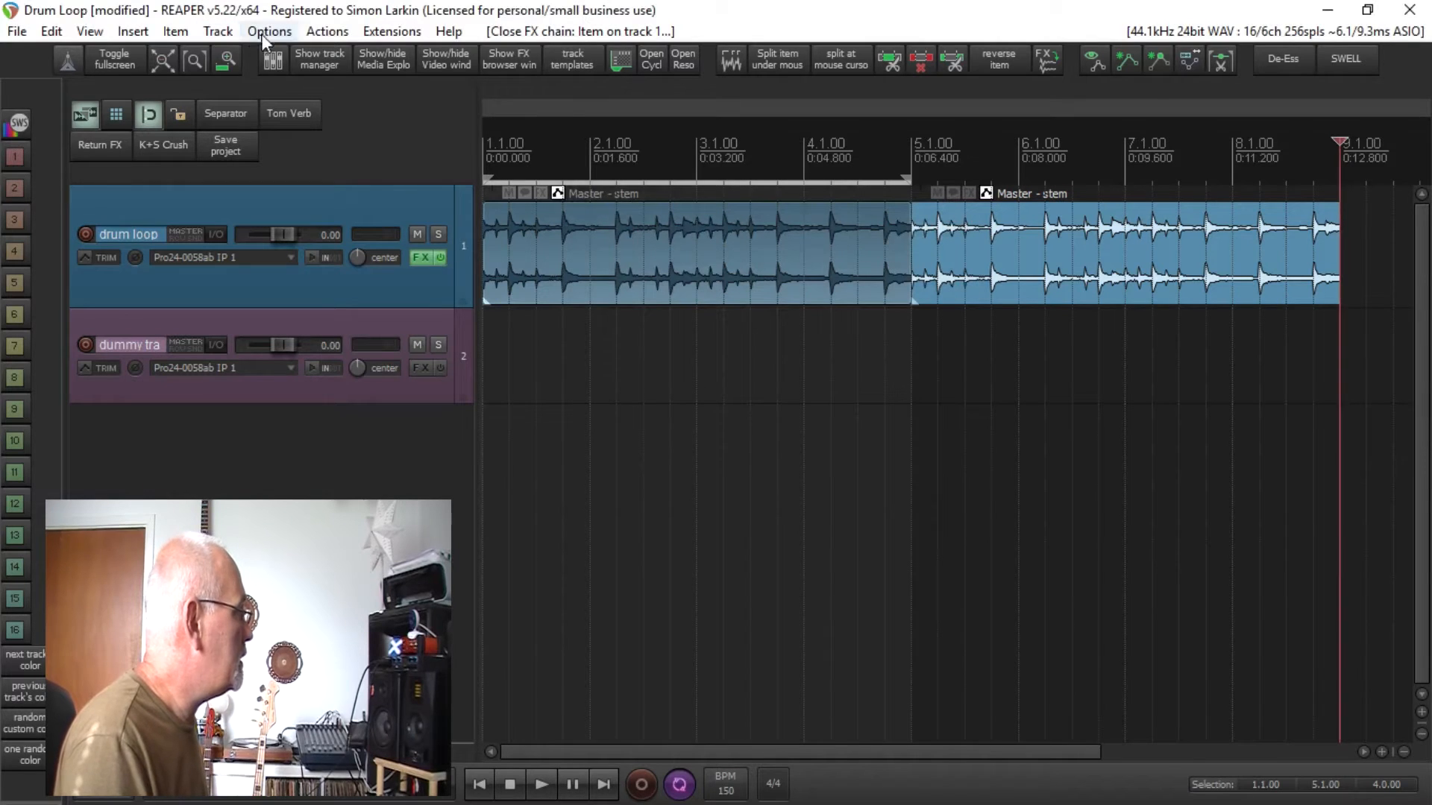
mouse_move(326, 32)
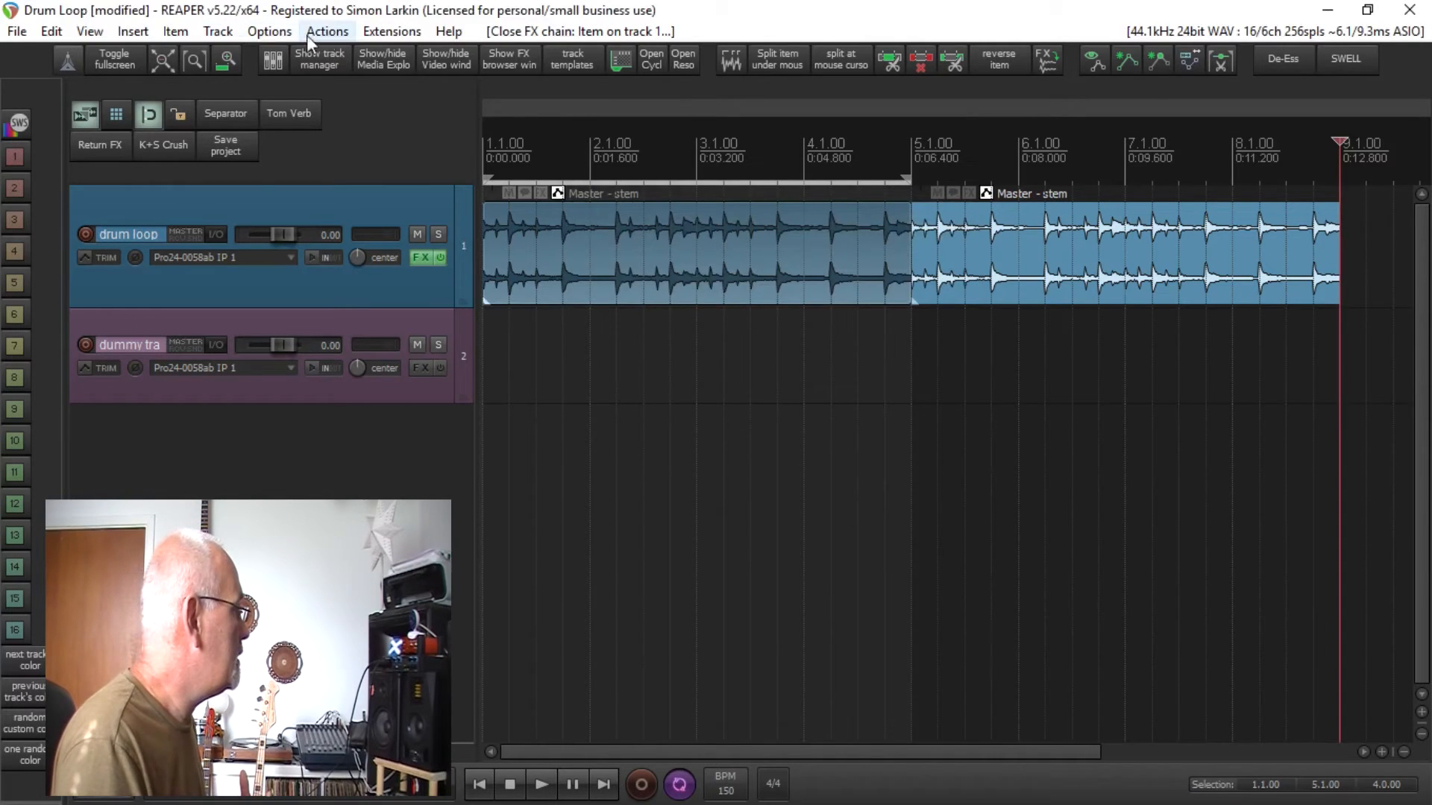
click(268, 32)
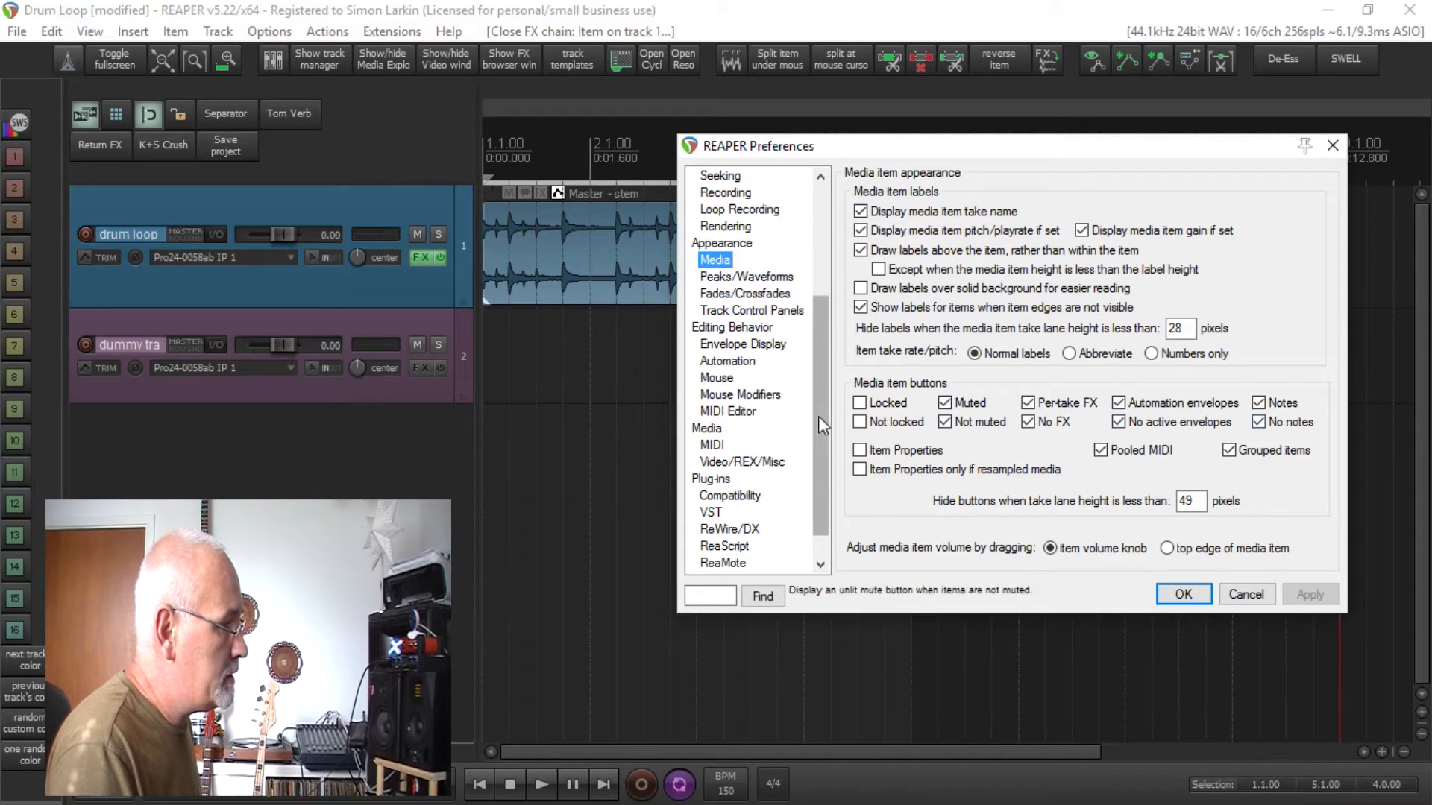
mouse_move(1094, 448)
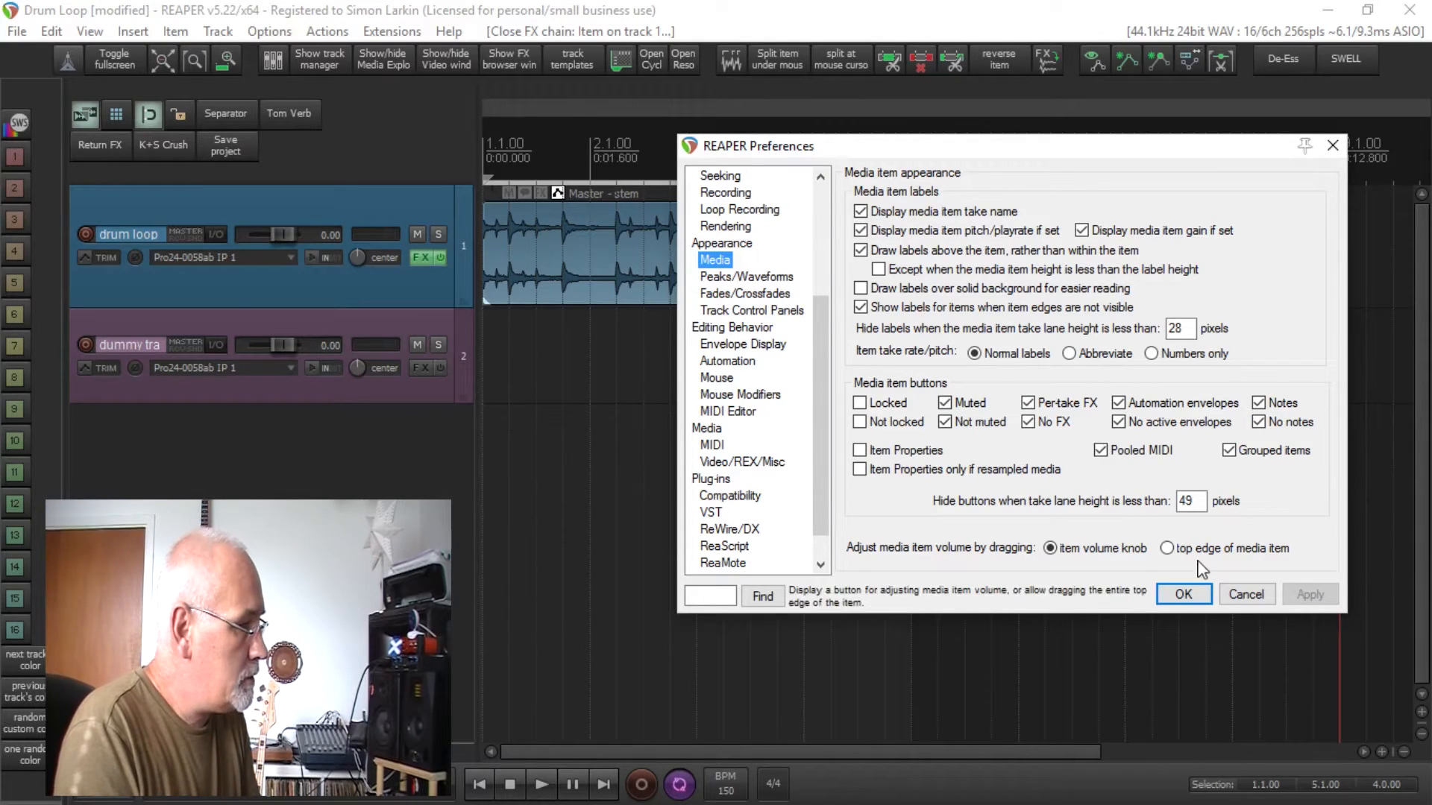
click(1167, 548)
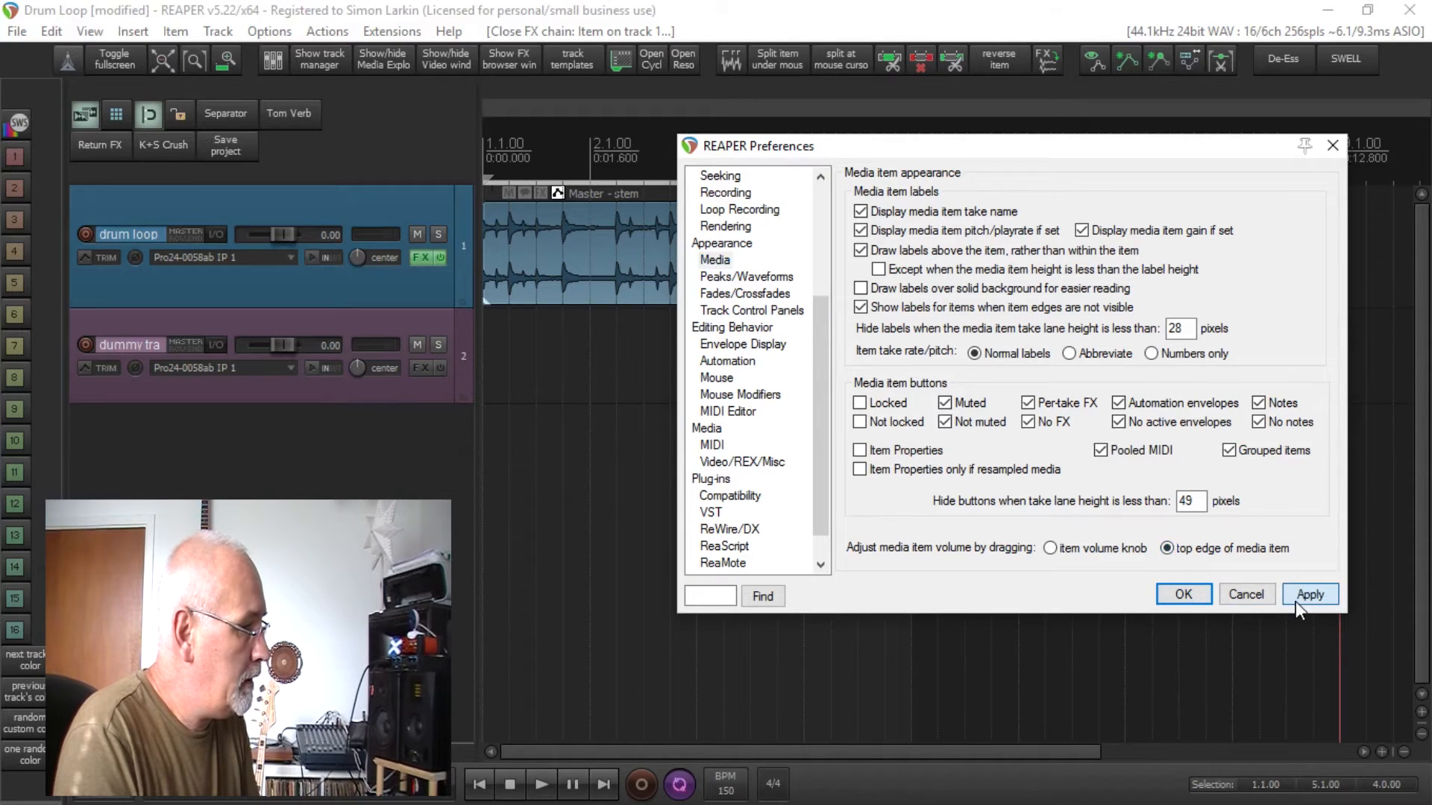
click(1310, 594)
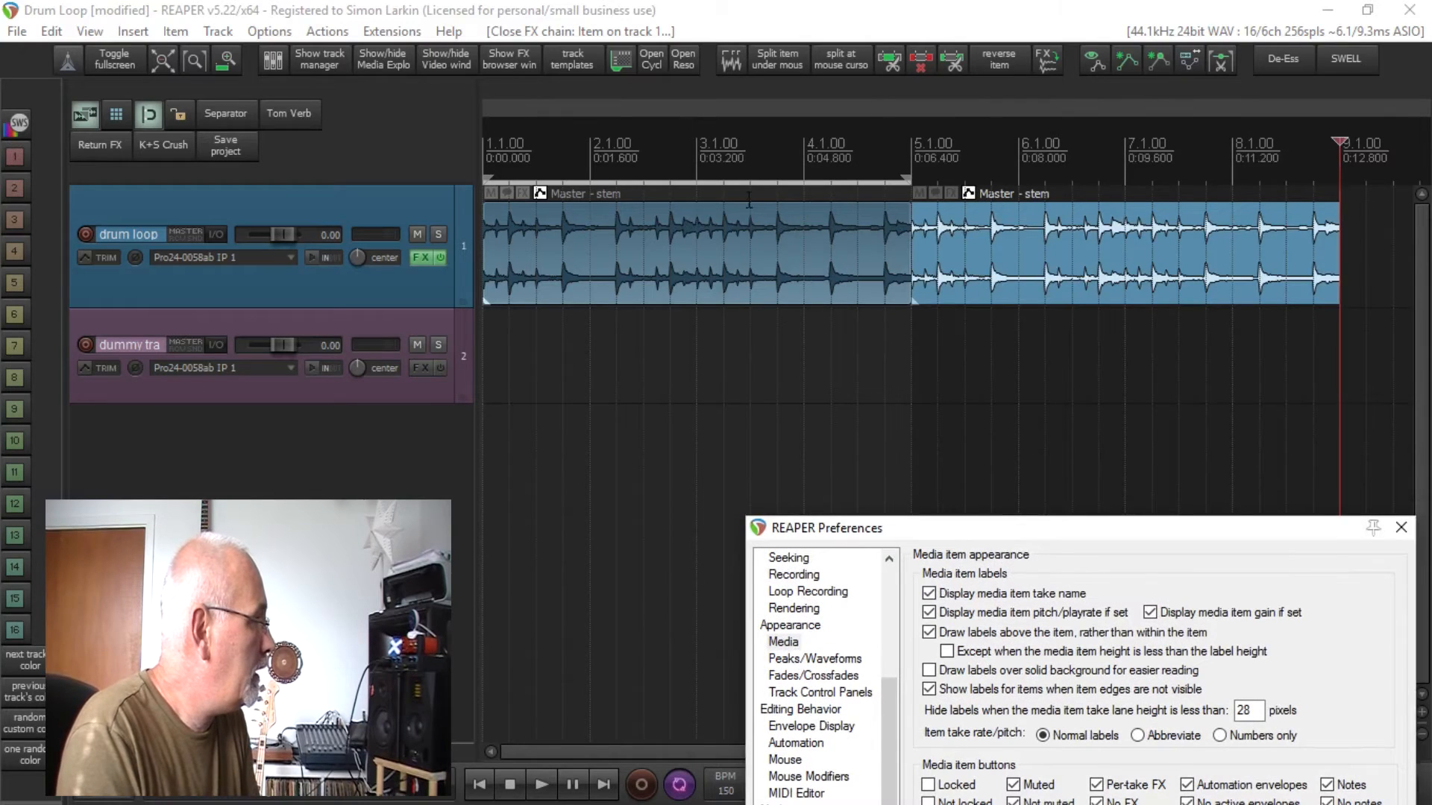
mouse_move(871, 274)
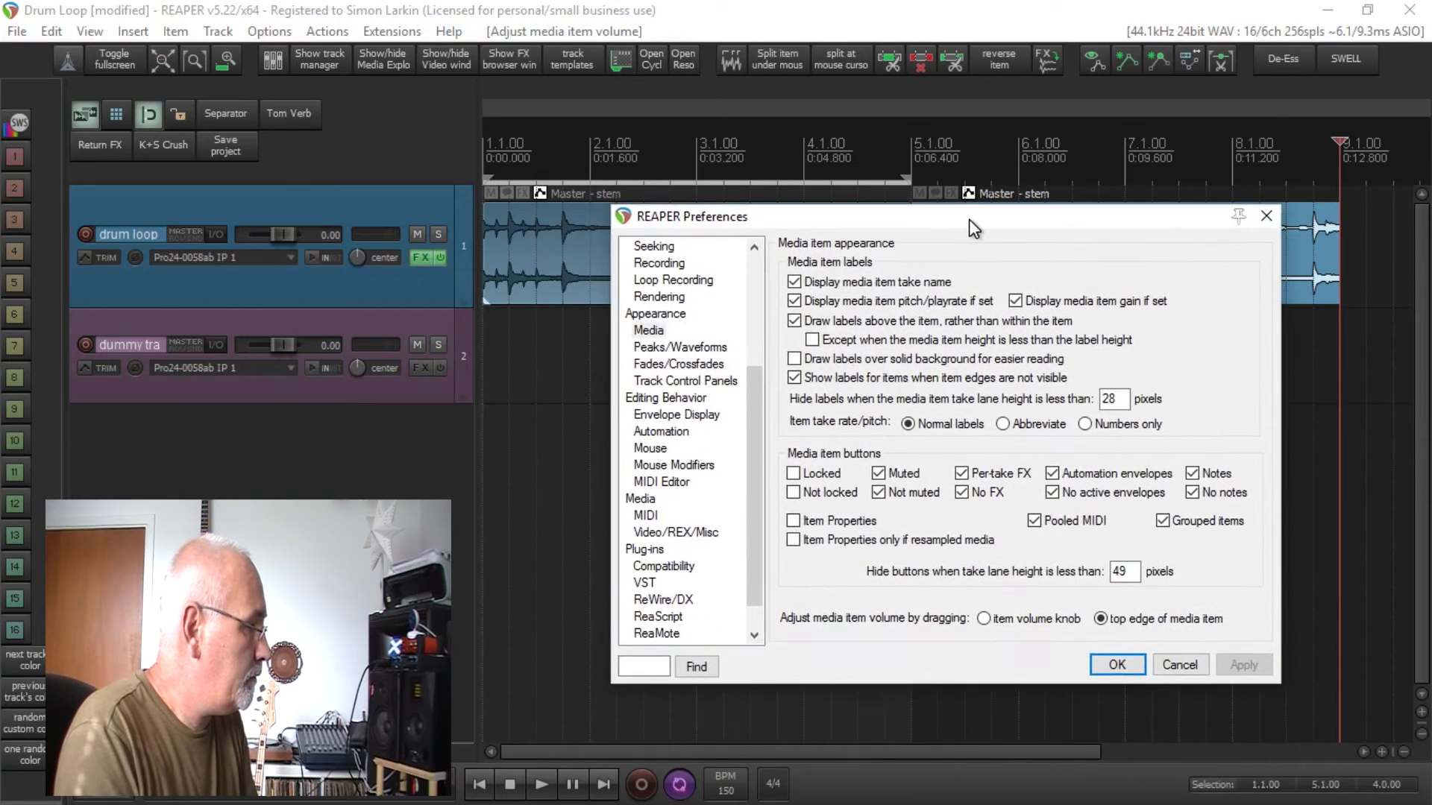
mouse_move(986, 630)
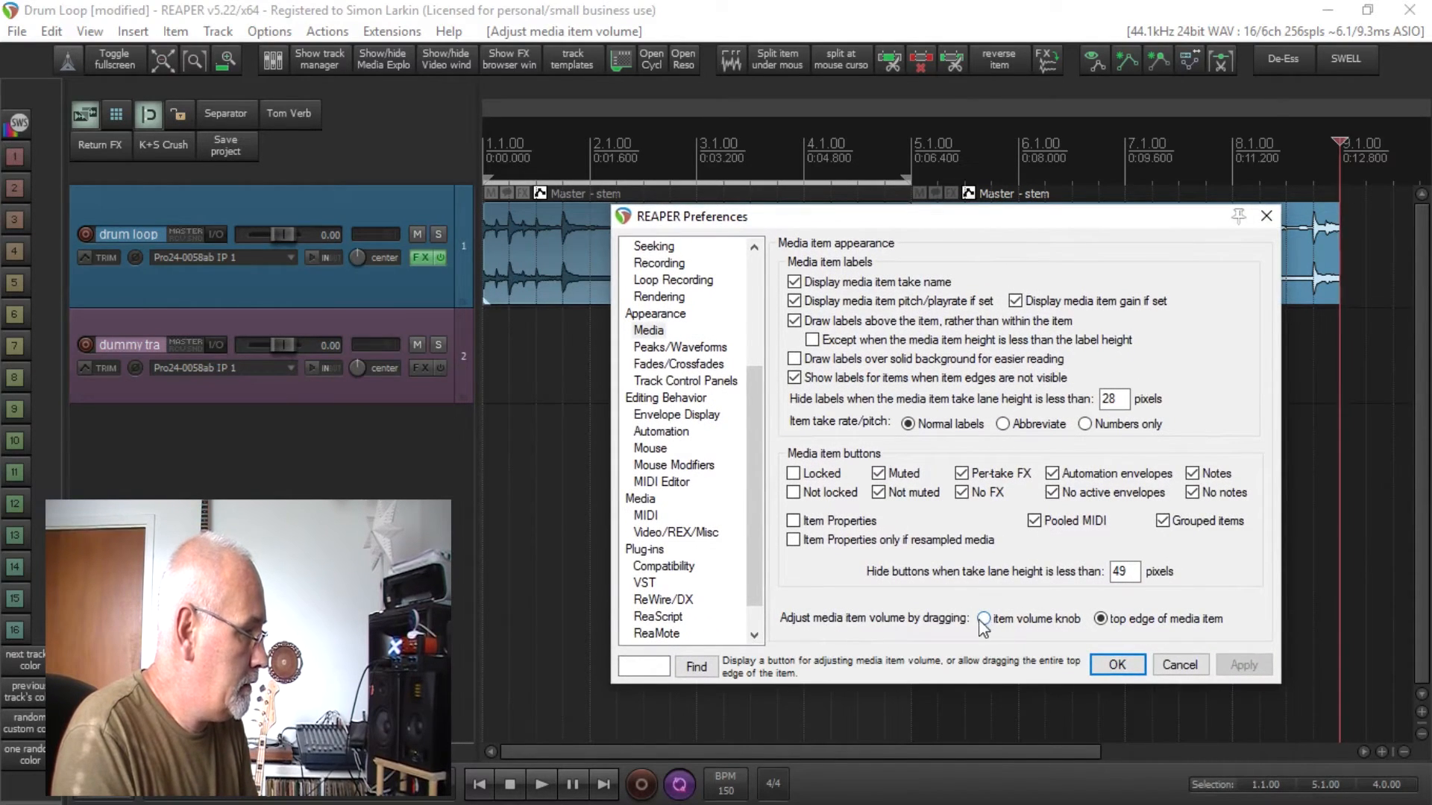
Step: Switch the media item volume preference back to 'item volume knob' and apply it
click(984, 619)
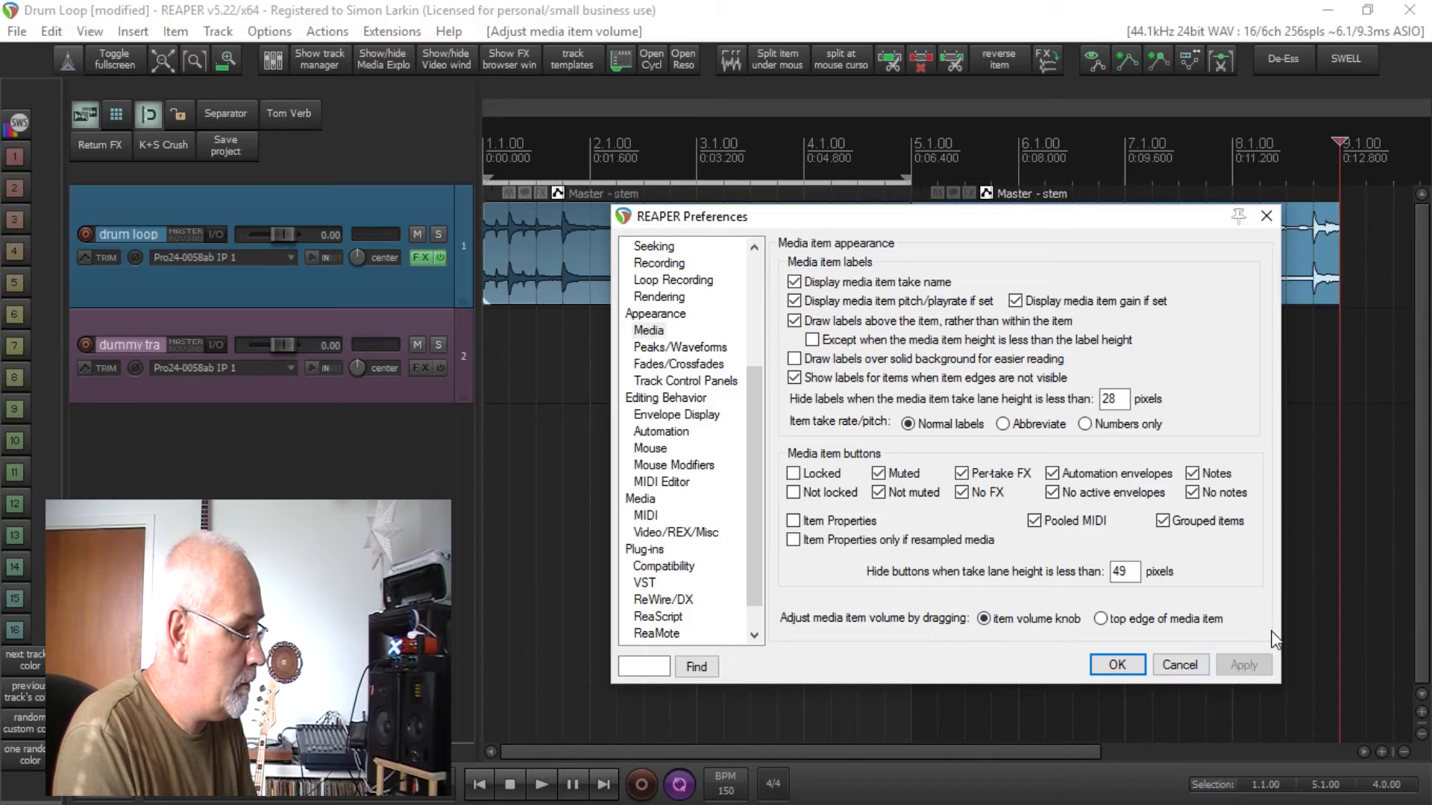
click(1116, 663)
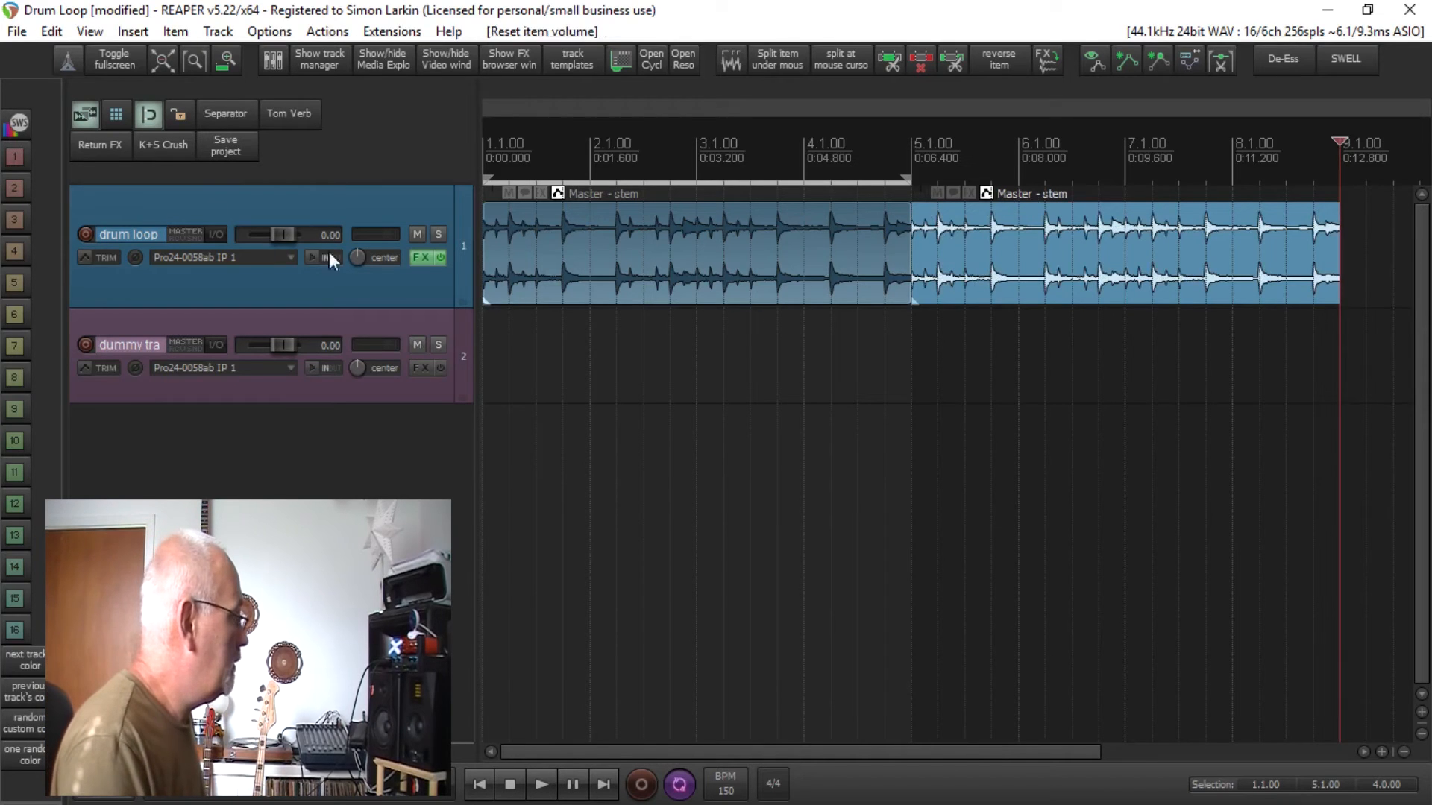
Step: Set the drum loop track's T-RackS CS Vint Comp wet knob to 41%
click(423, 257)
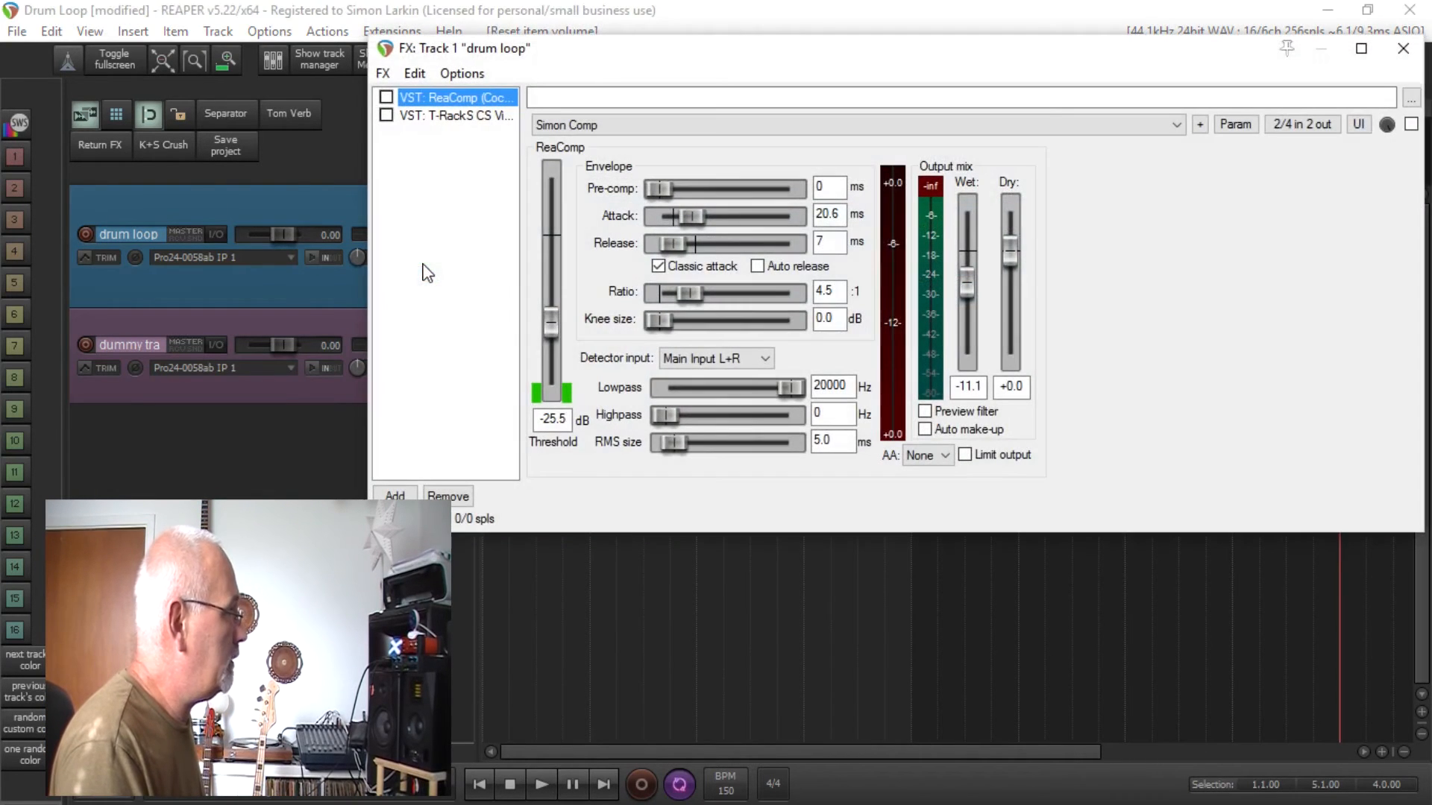
mouse_move(890, 302)
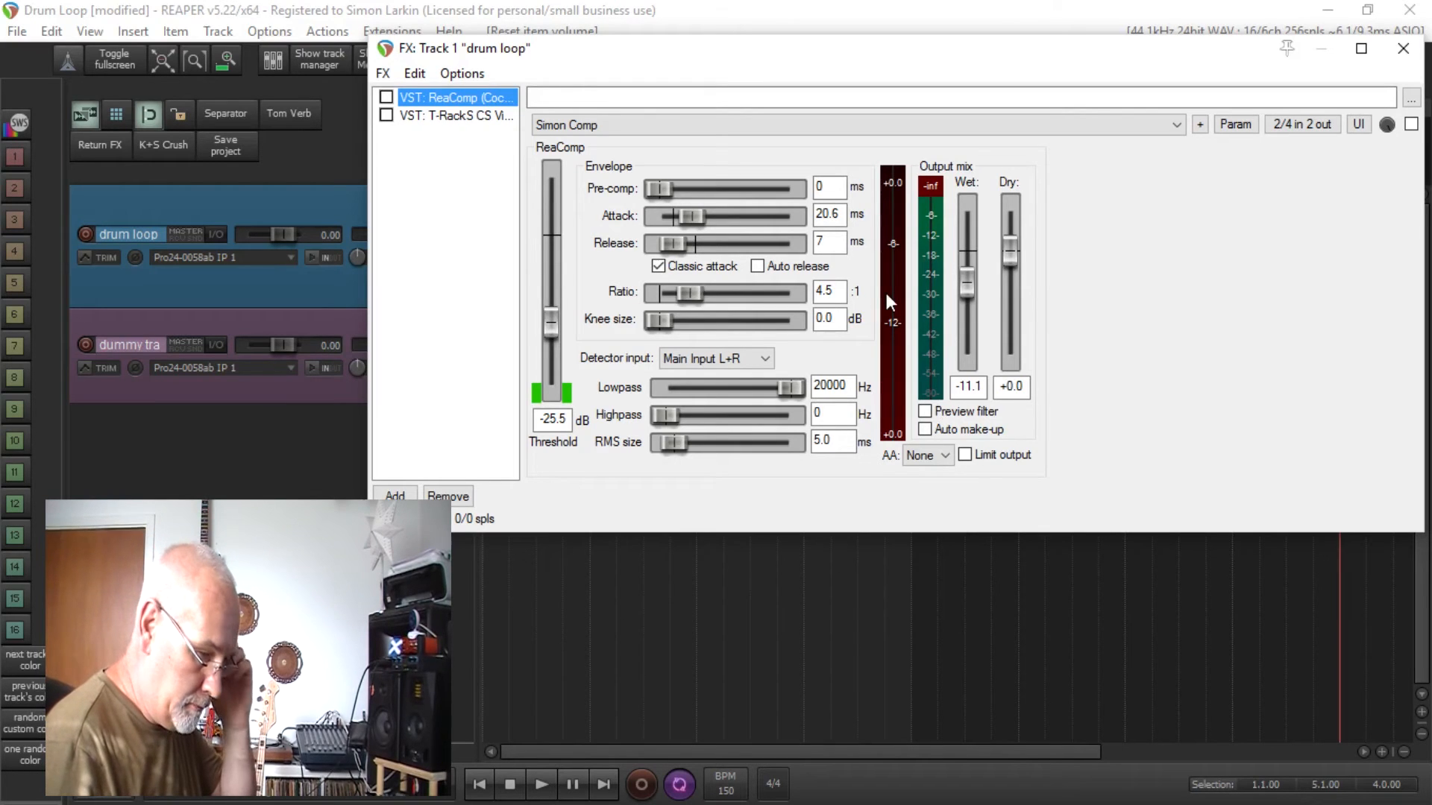
mouse_move(867, 266)
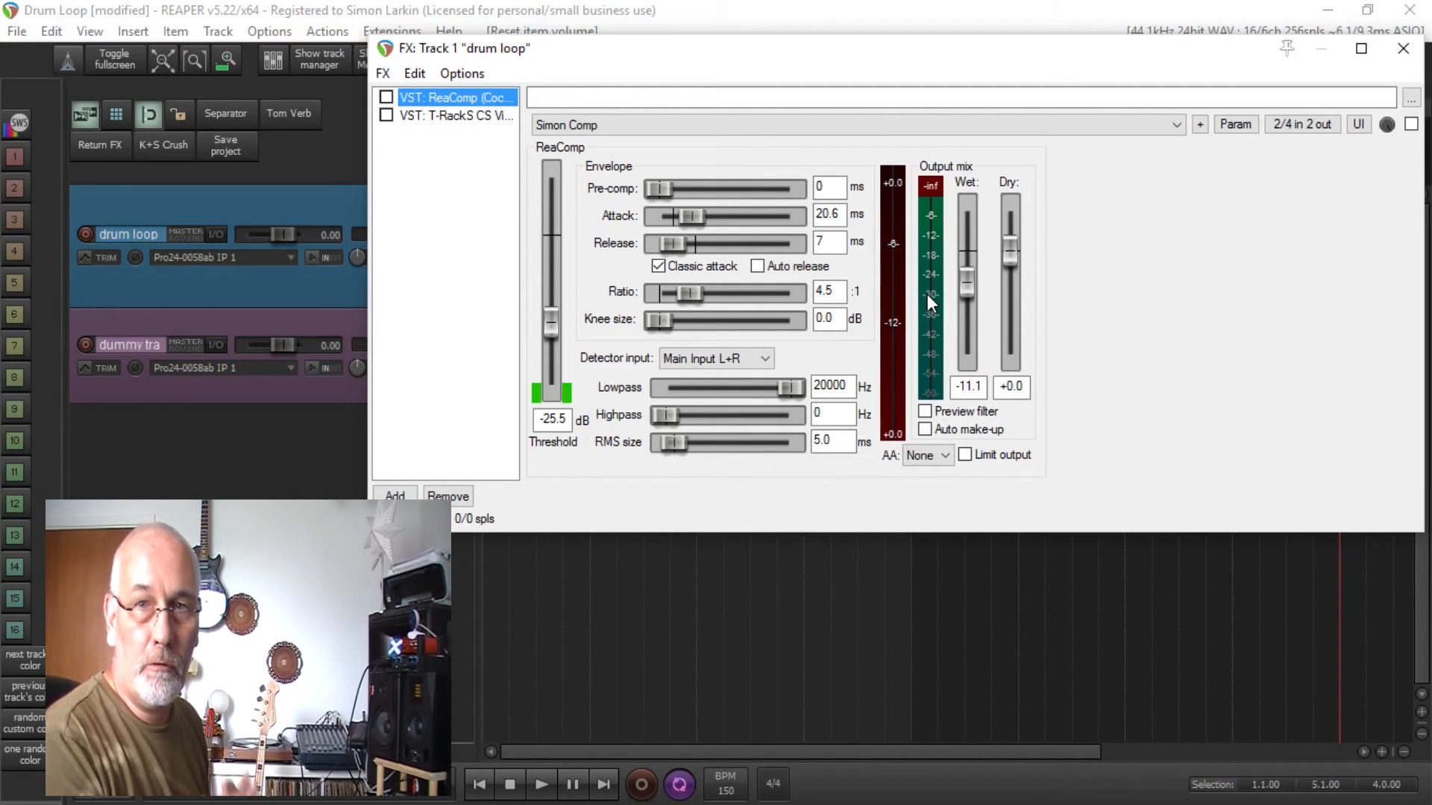
click(454, 115)
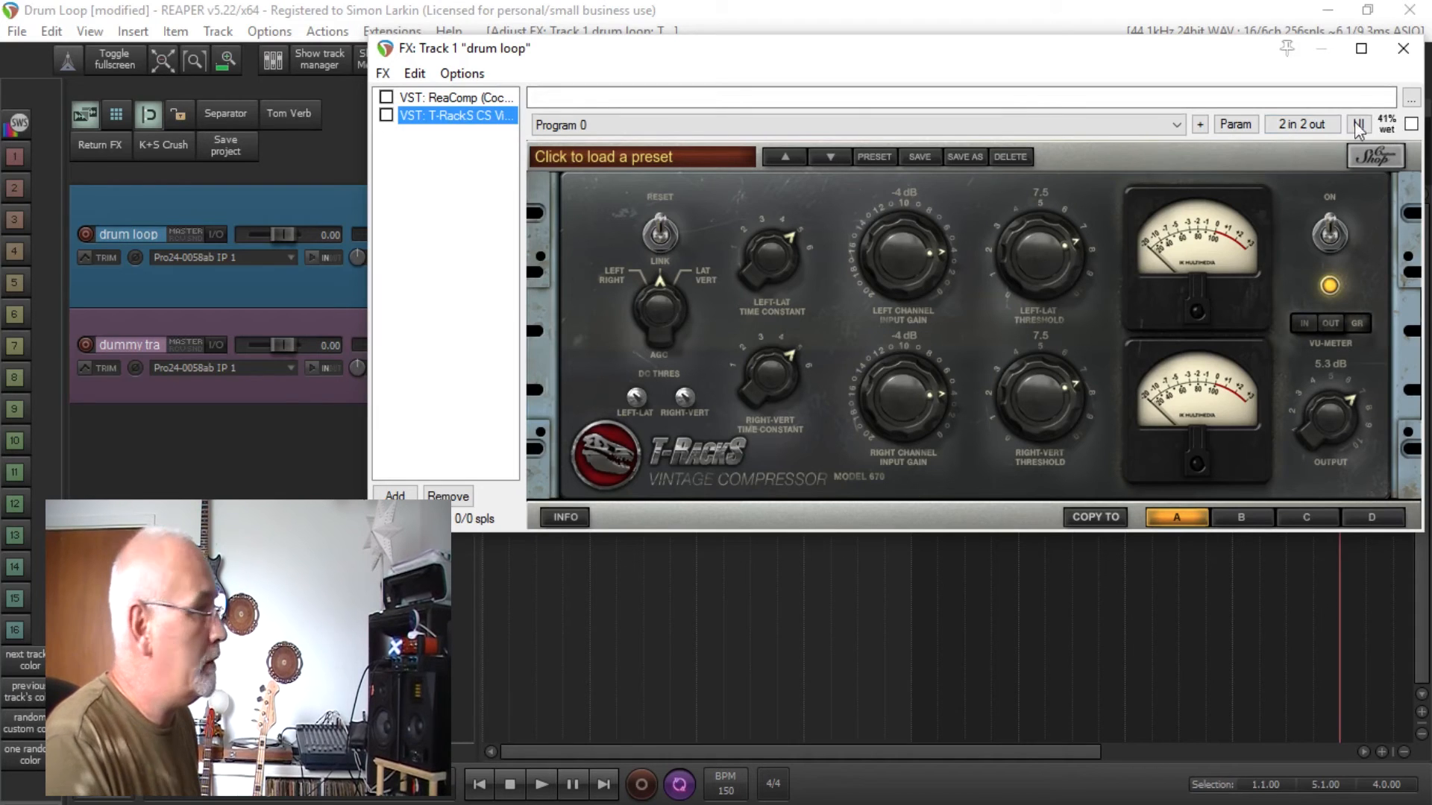
click(455, 98)
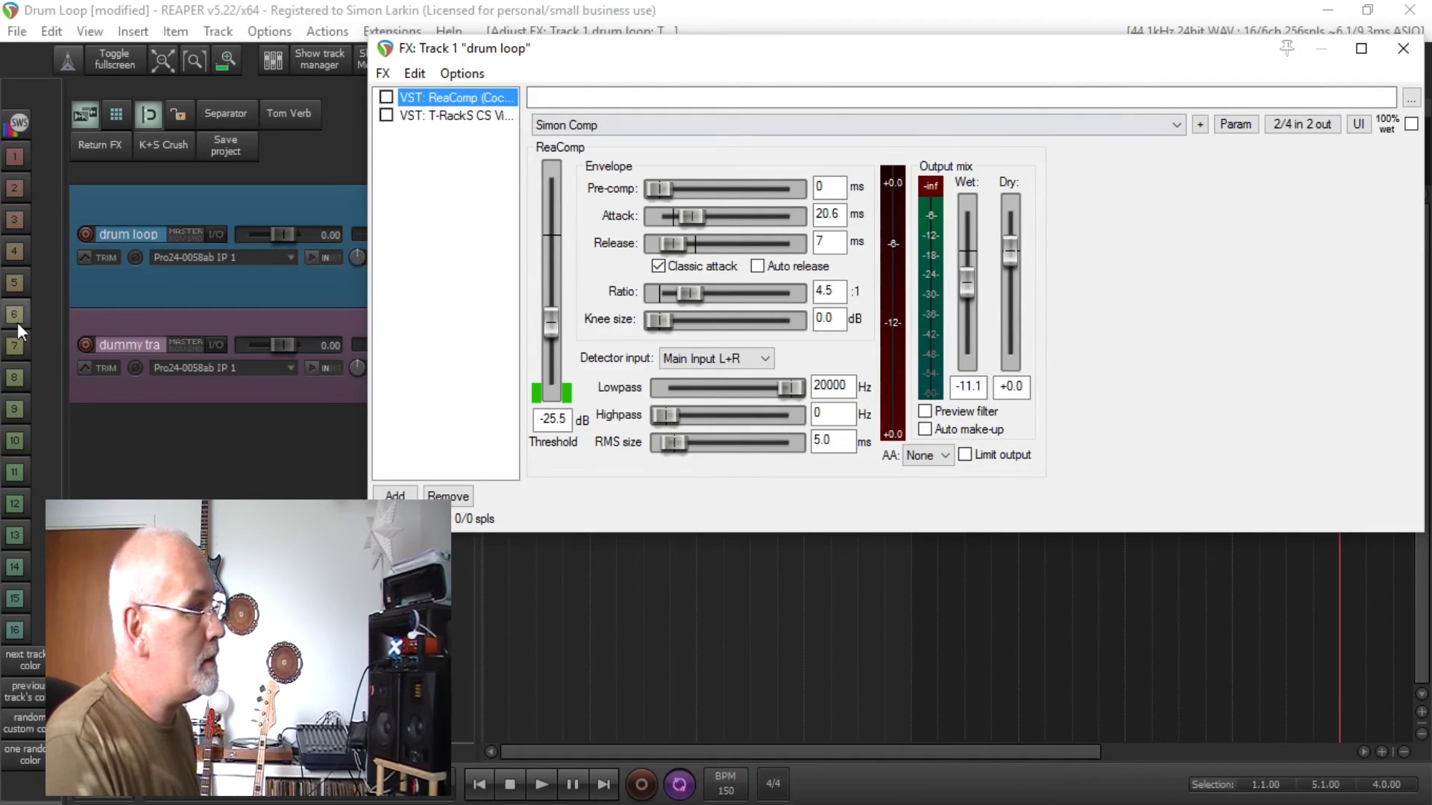
Step: Float the T-RackS compressor window, close the track FX chain, and play the loop
click(454, 114)
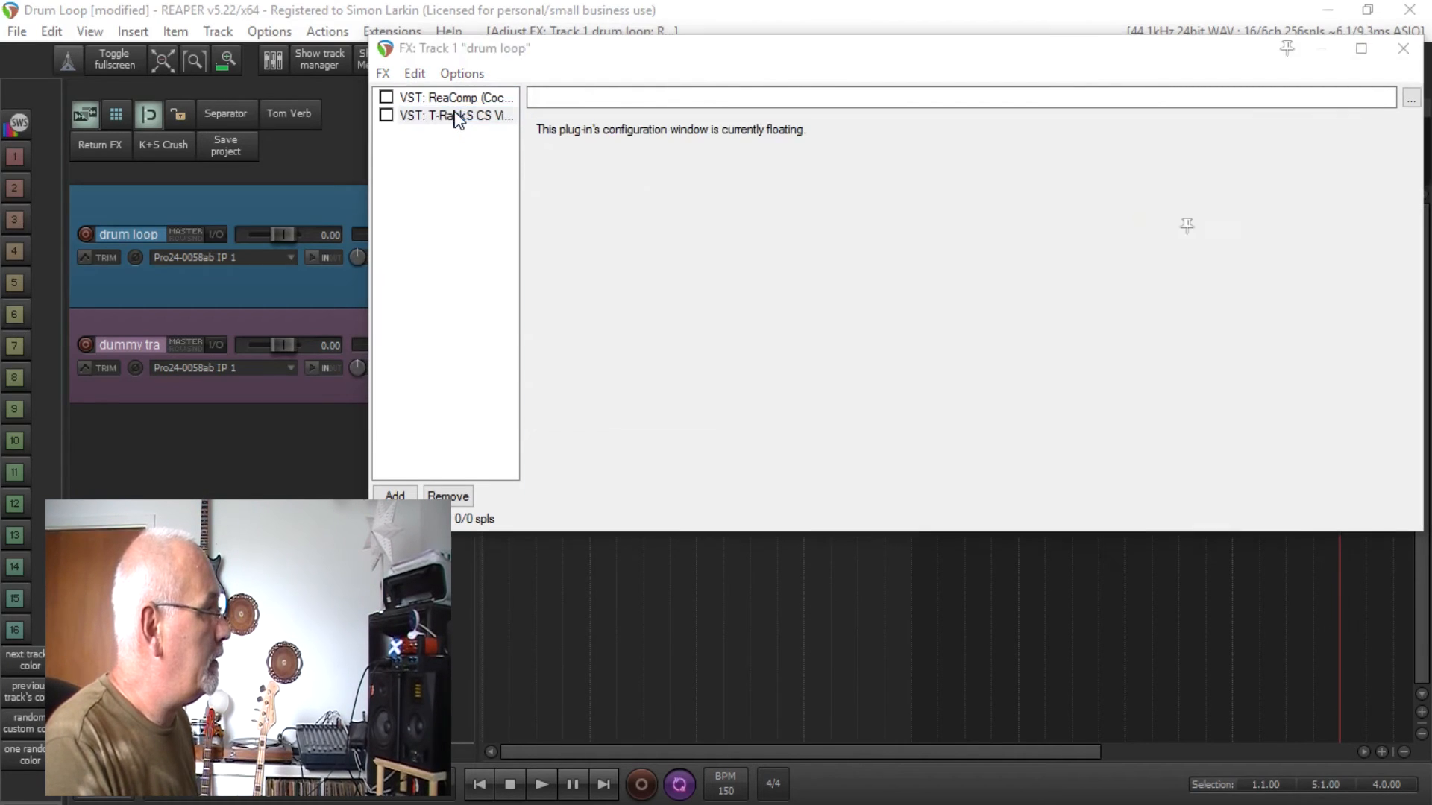
click(456, 115)
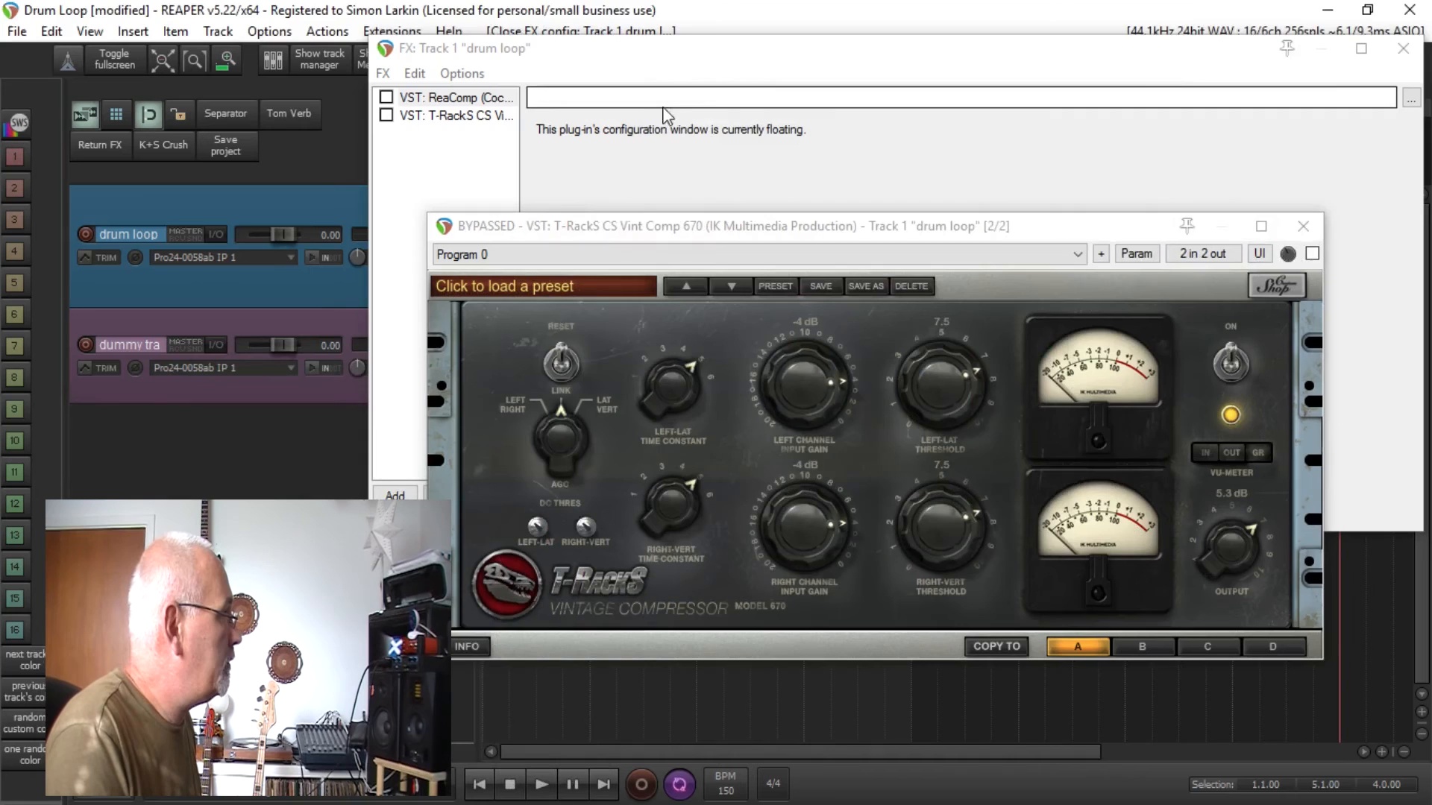
click(454, 97)
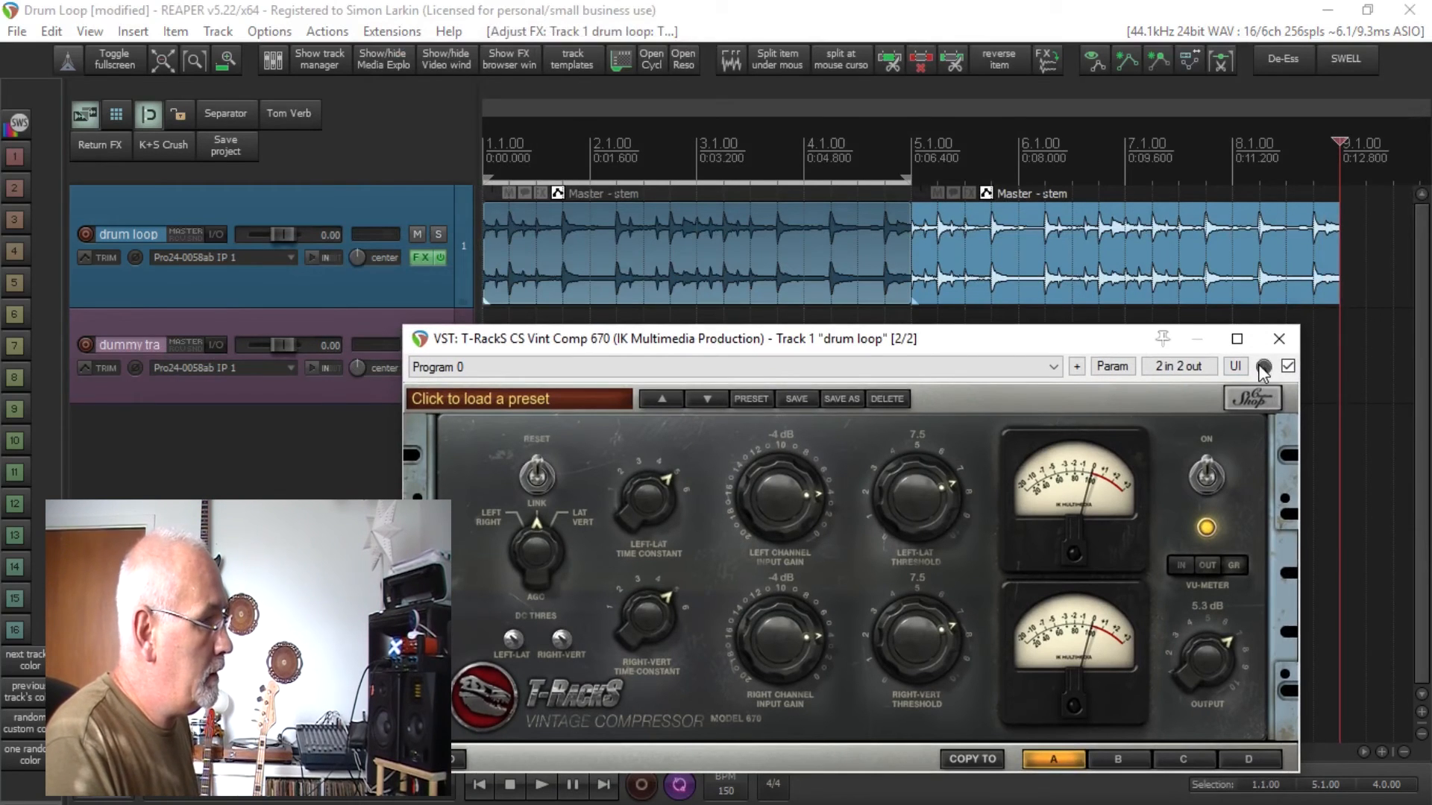
click(540, 785)
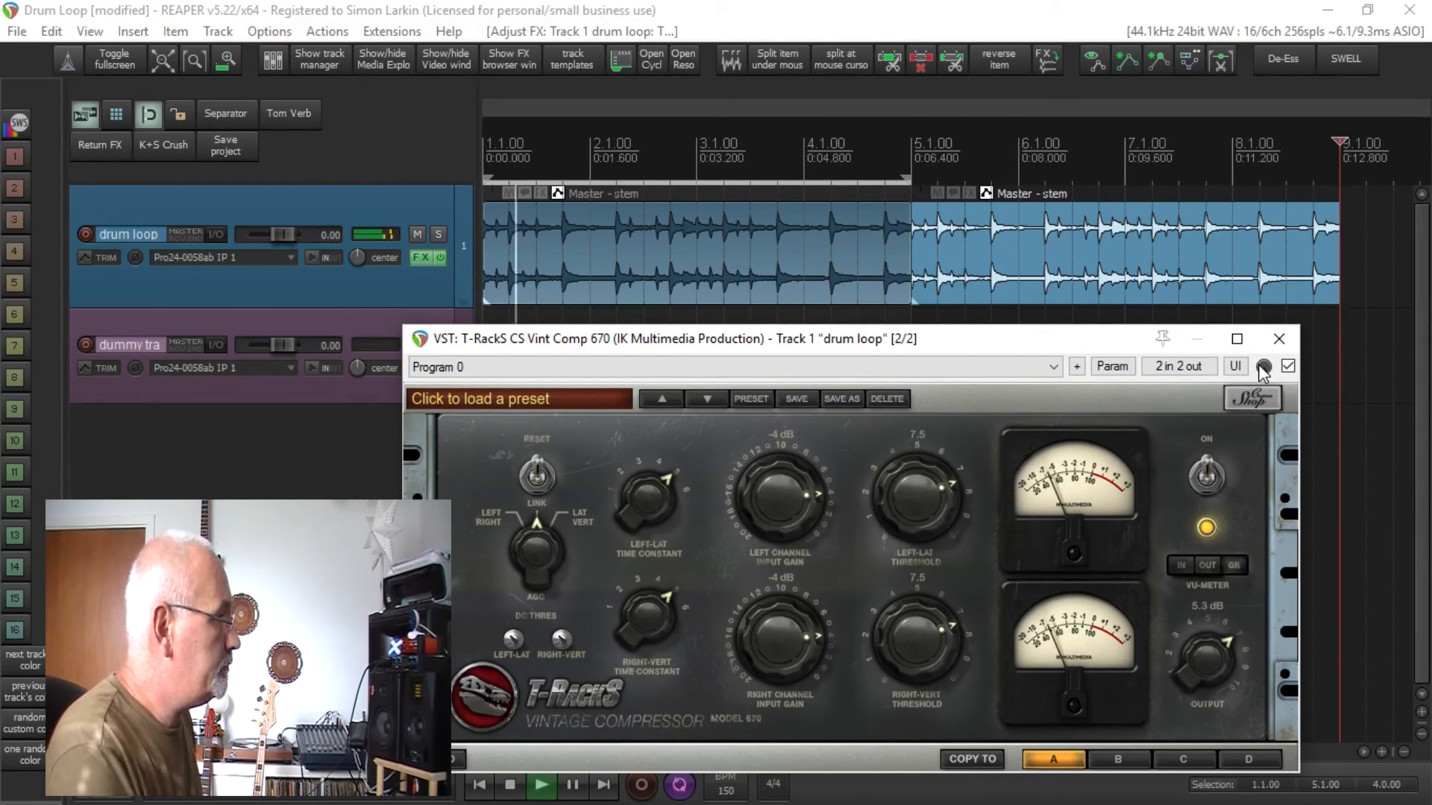